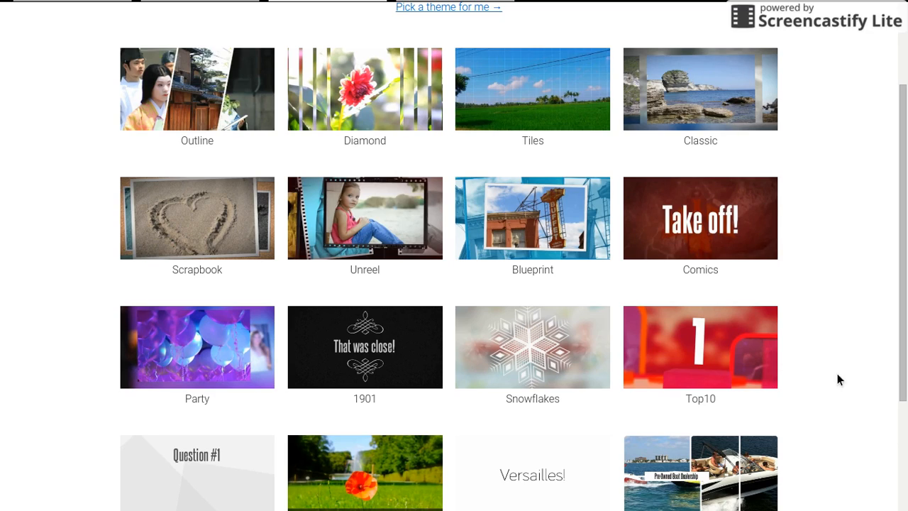
{"action": "mouse_move", "coordinate": [807, 213]}
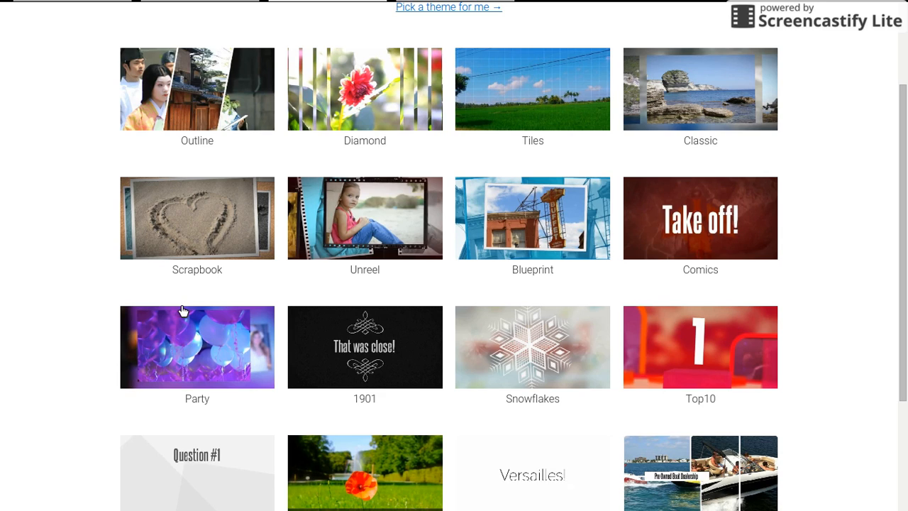
Browse the theme thumbnails and preview the Snowflakes theme with its description and sample video.
{"action": "scroll", "scroll_direction": "up", "scroll_amount": 3}
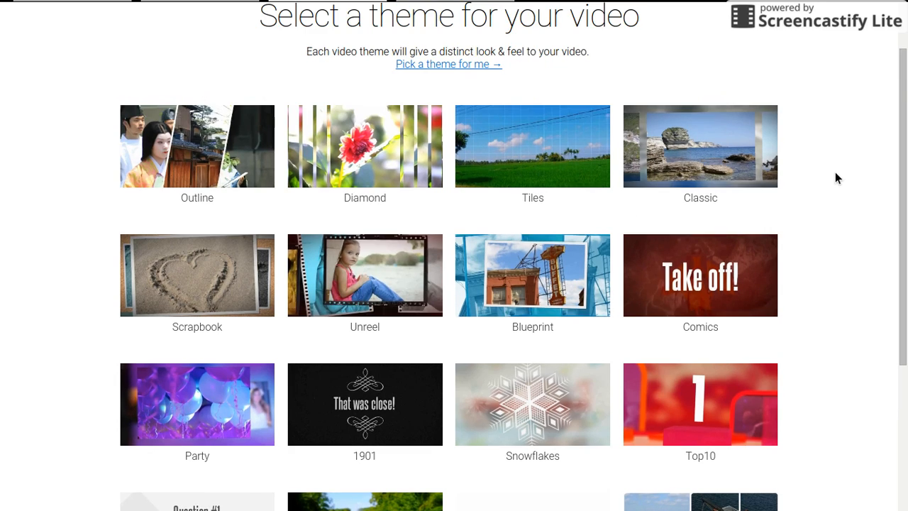
{"action": "scroll", "scroll_direction": "up", "scroll_amount": 3}
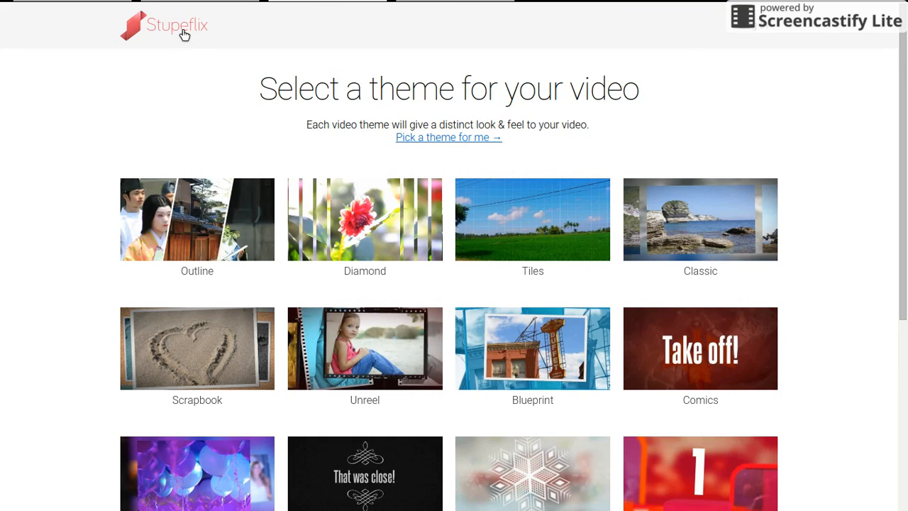
{"action": "mouse_move", "coordinate": [329, 220]}
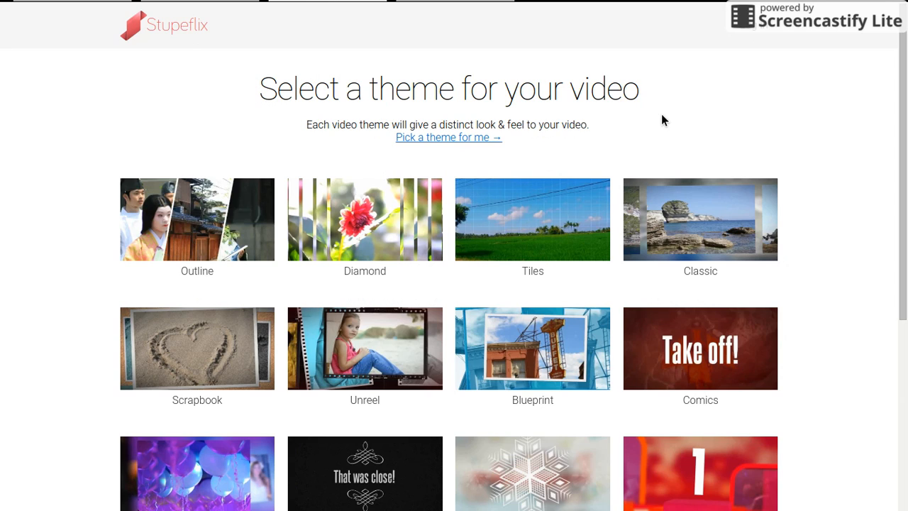
{"action": "scroll", "scroll_direction": "down", "scroll_amount": 3}
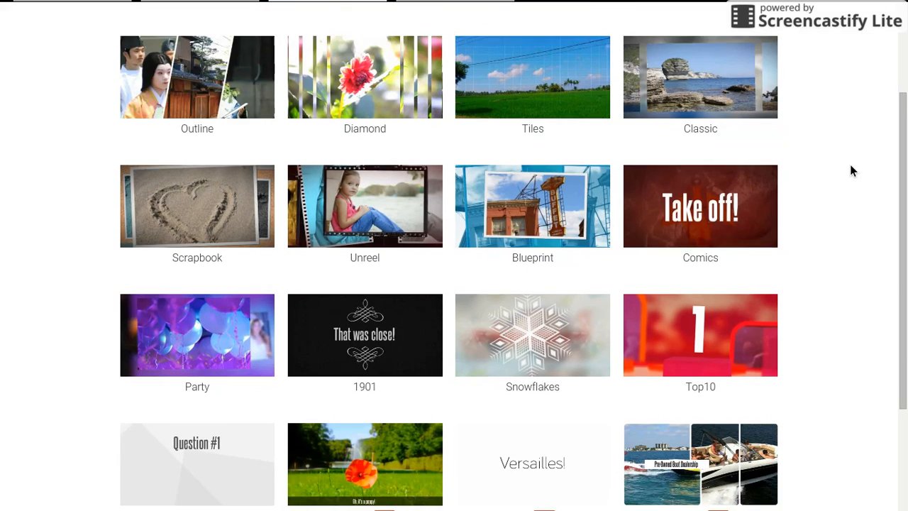
{"action": "scroll", "scroll_direction": "up", "scroll_amount": 3}
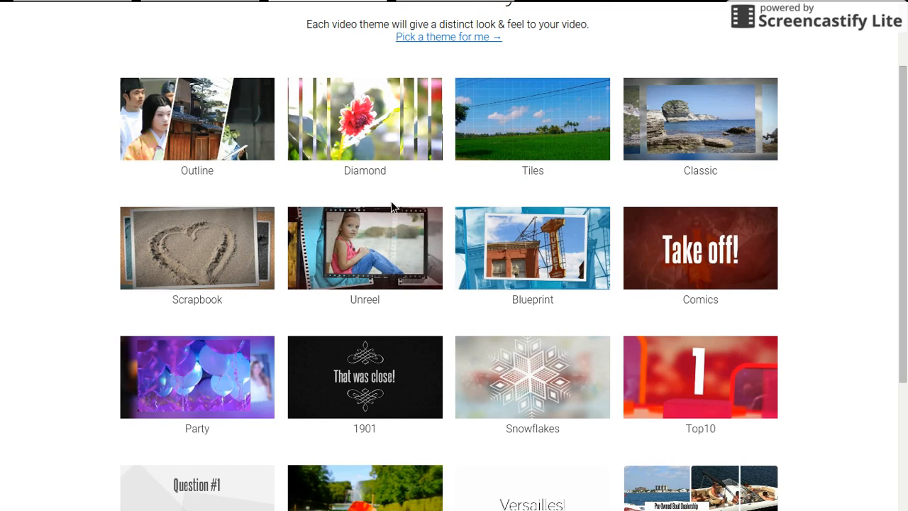
{"action": "scroll", "scroll_direction": "down", "scroll_amount": 3}
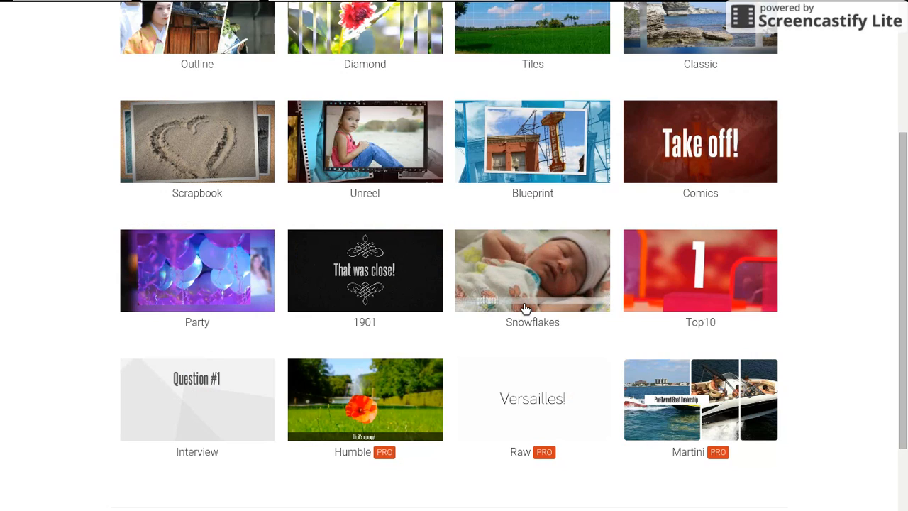
{"action": "mouse_move", "coordinate": [534, 291]}
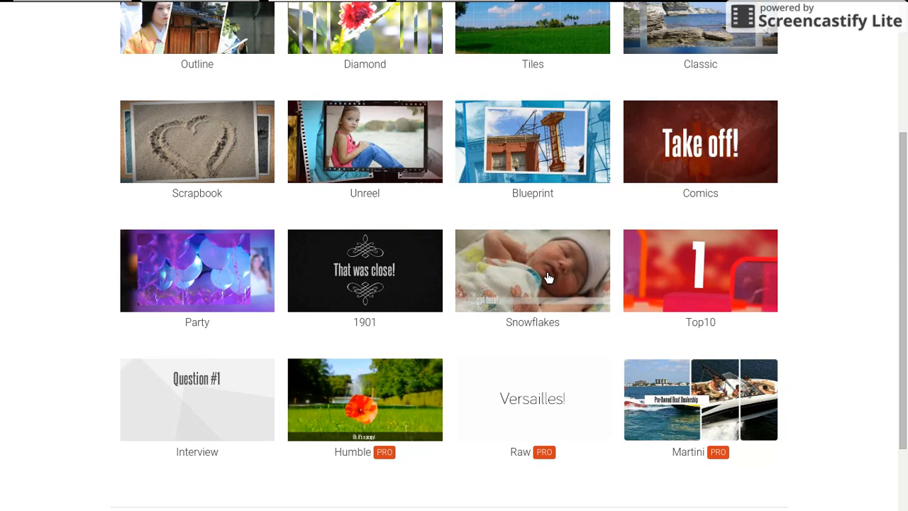
{"action": "left_click", "coordinate": [533, 269]}
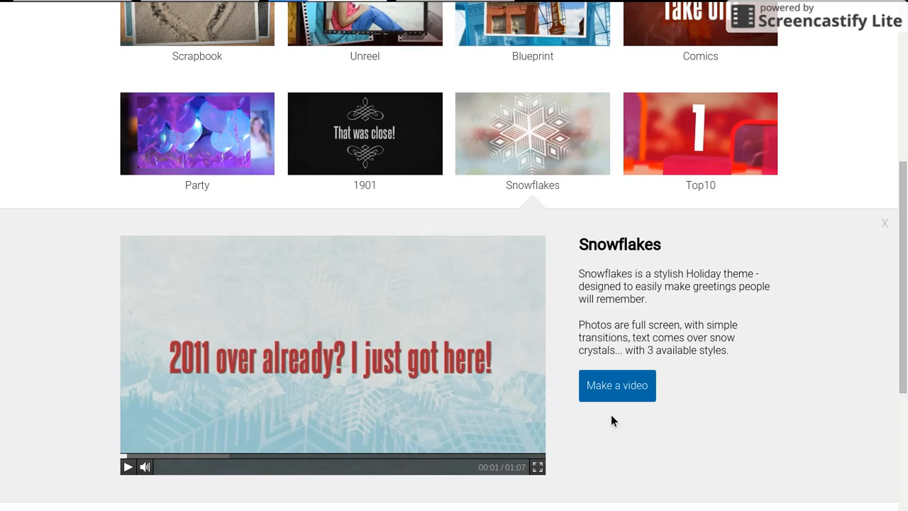
Start a new video with the Snowflakes theme and bring up the add-content choices.
{"action": "left_click", "coordinate": [616, 386]}
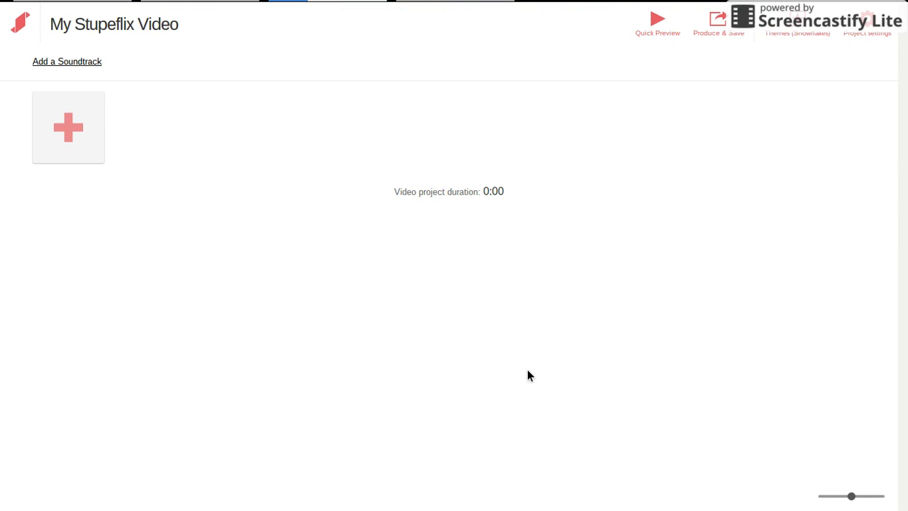
{"action": "mouse_move", "coordinate": [68, 127]}
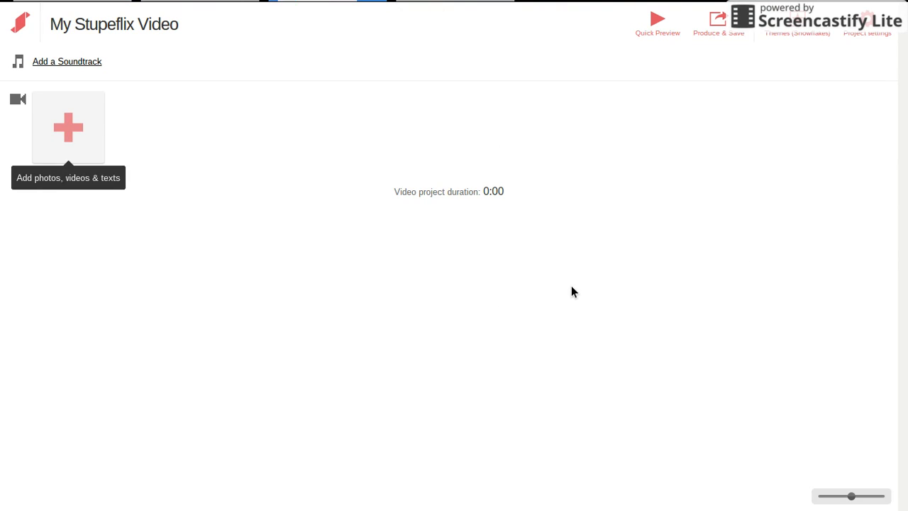
{"action": "mouse_move", "coordinate": [60, 127]}
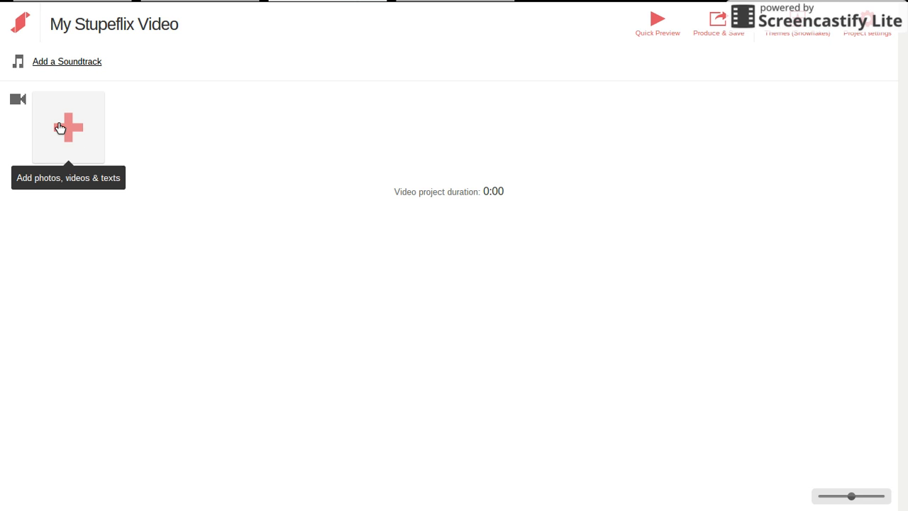
{"action": "left_click", "coordinate": [68, 128]}
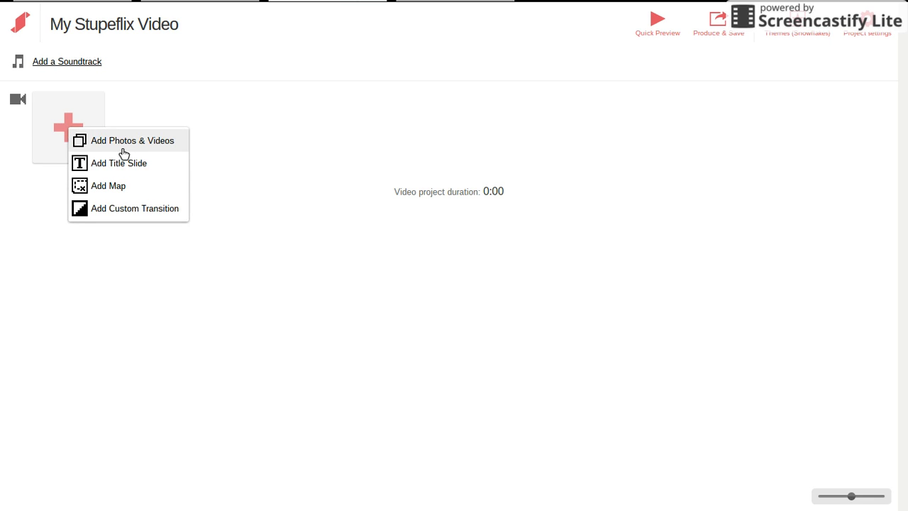
{"action": "mouse_move", "coordinate": [154, 167]}
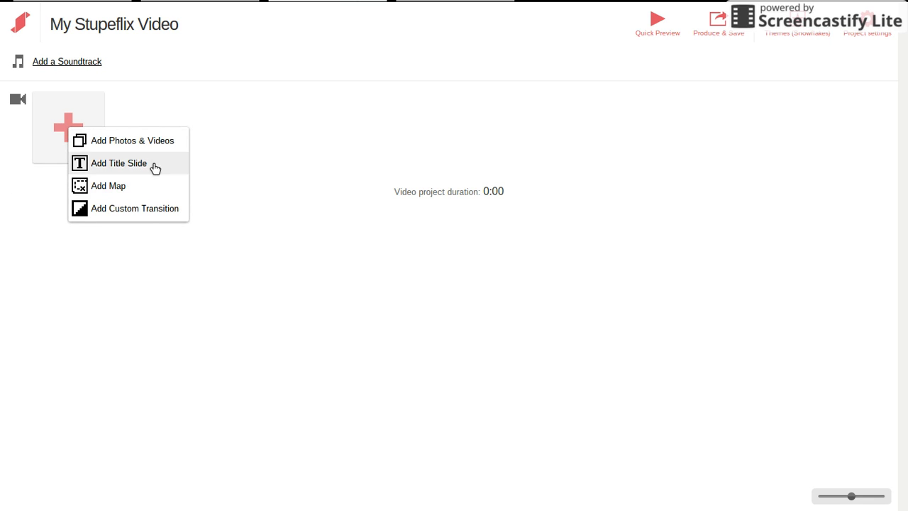
Add a title slide reading 'Hey youtube!' as the first clip.
{"action": "left_click", "coordinate": [120, 163]}
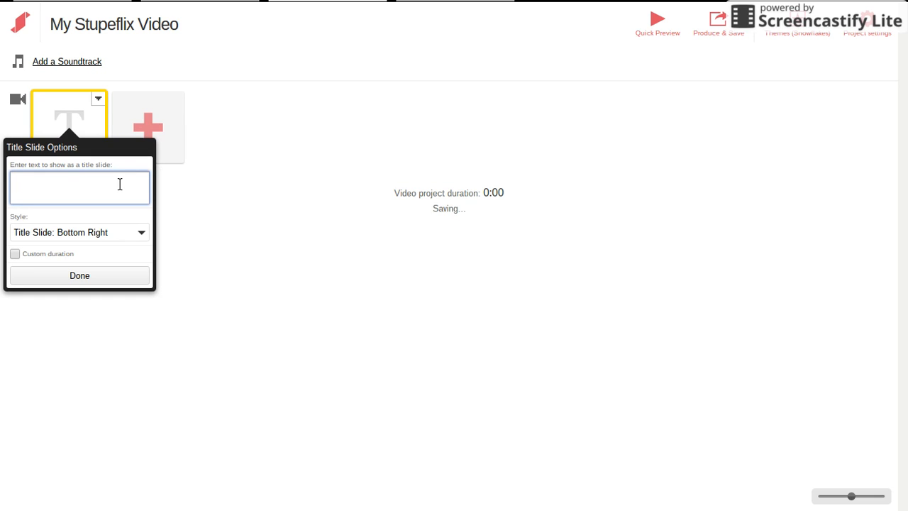
{"action": "type", "text": "H"}
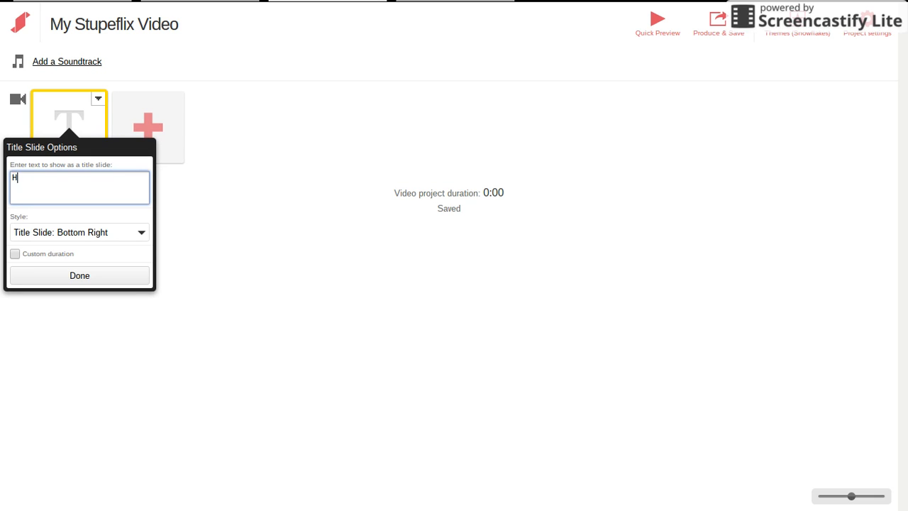
{"action": "type", "text": "ey youtu"}
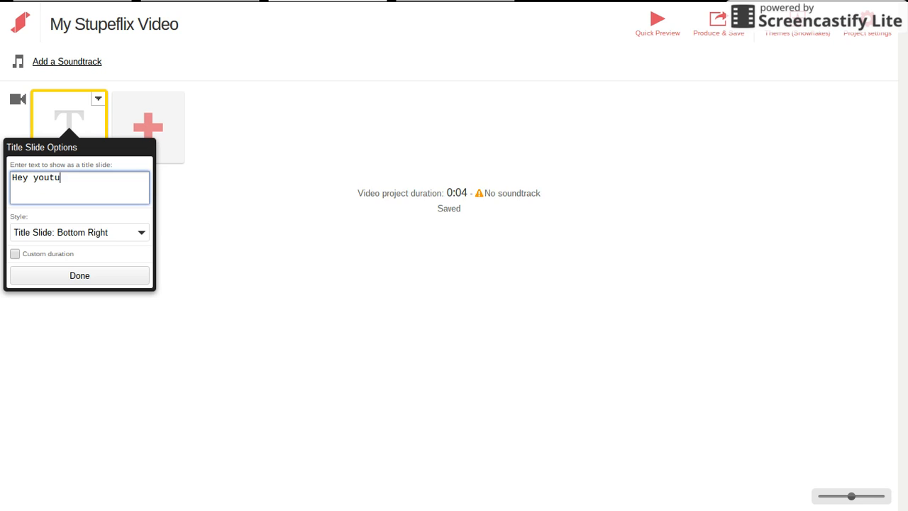
{"action": "type", "text": "v"}
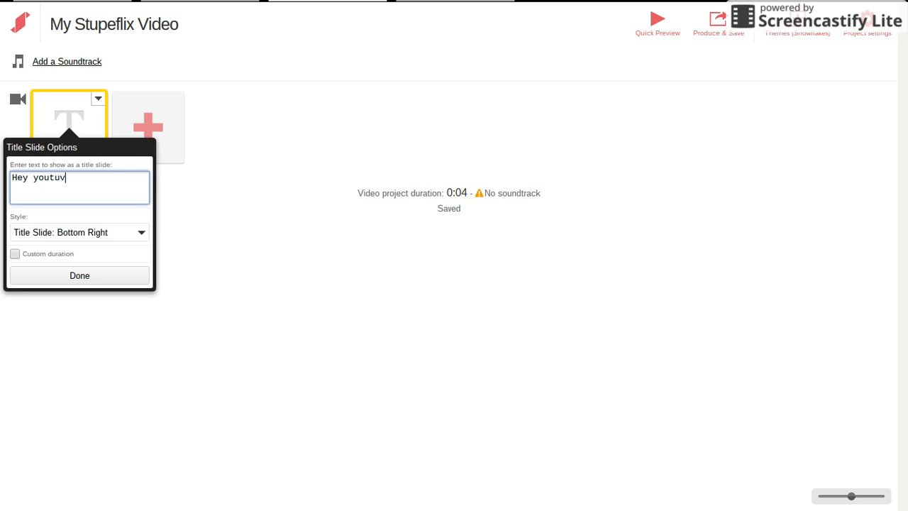
{"action": "type", "text": "be!"}
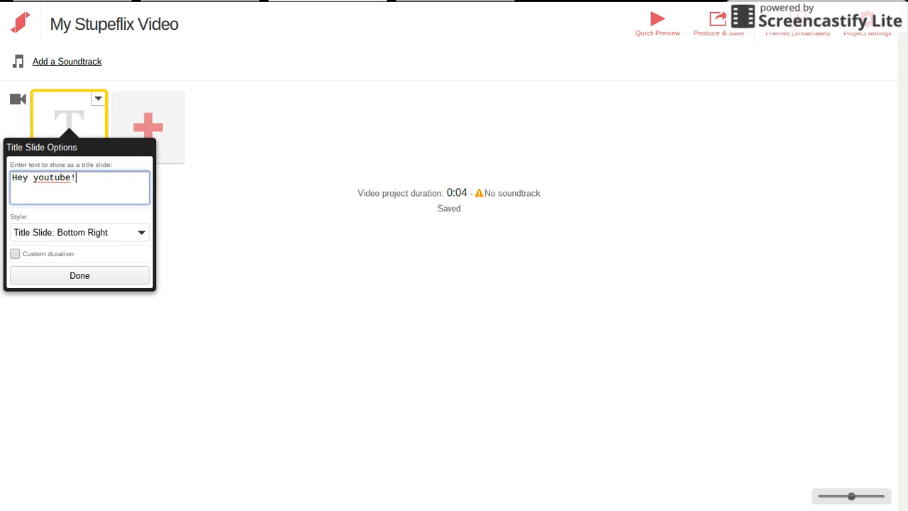
{"action": "left_click", "coordinate": [79, 276]}
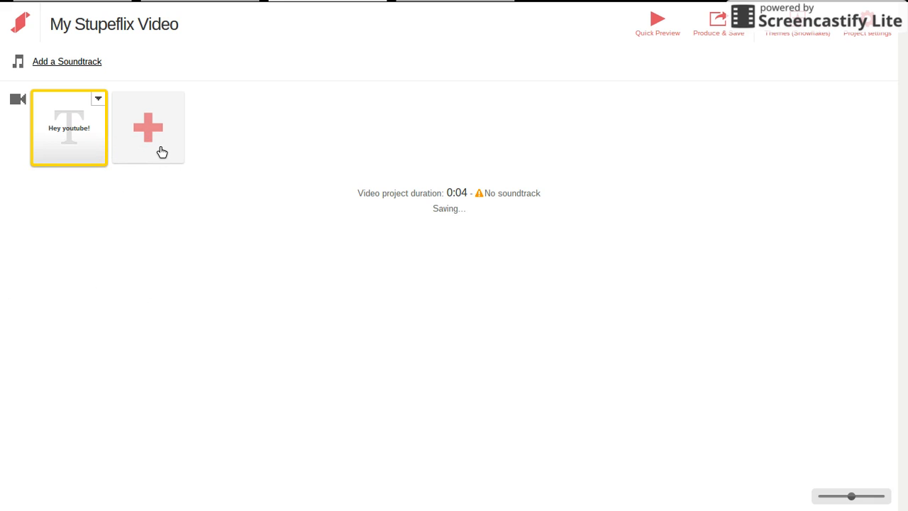
Add three photos uploaded from the computer after the title slide.
{"action": "left_click", "coordinate": [147, 128]}
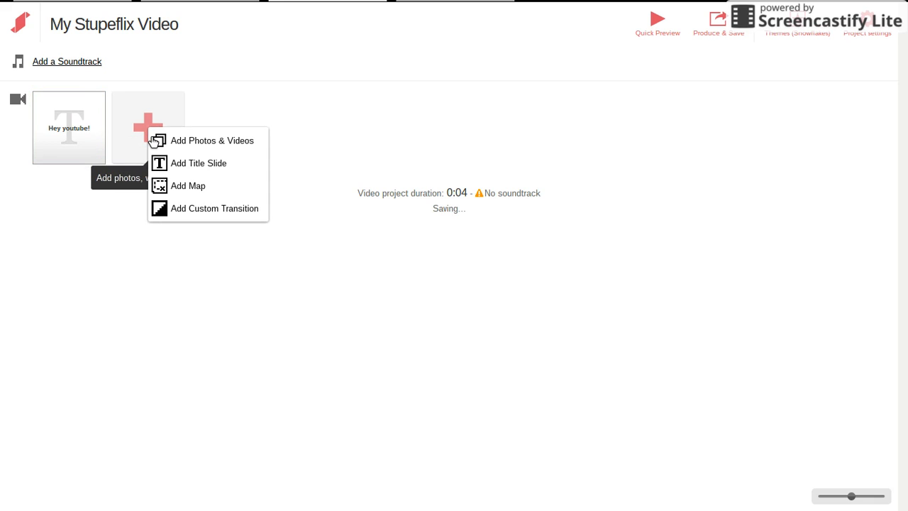
{"action": "left_click", "coordinate": [213, 140]}
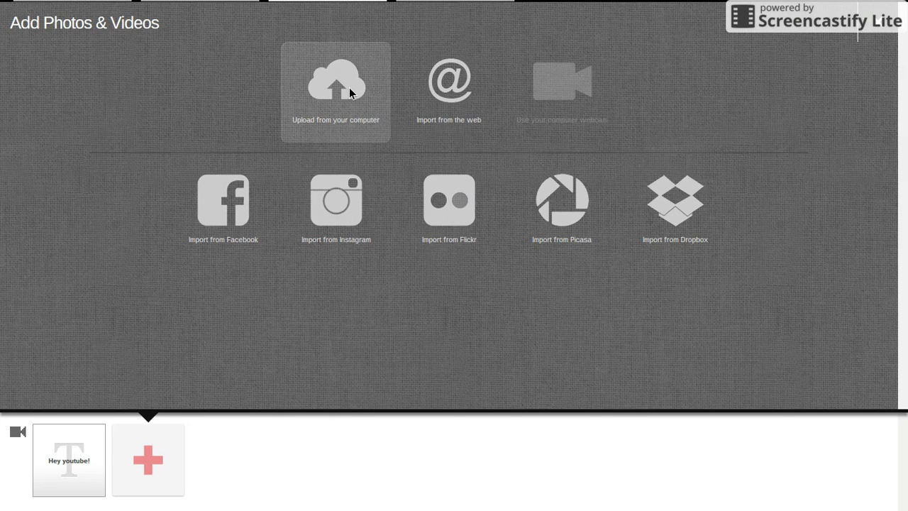
{"action": "mouse_move", "coordinate": [396, 122]}
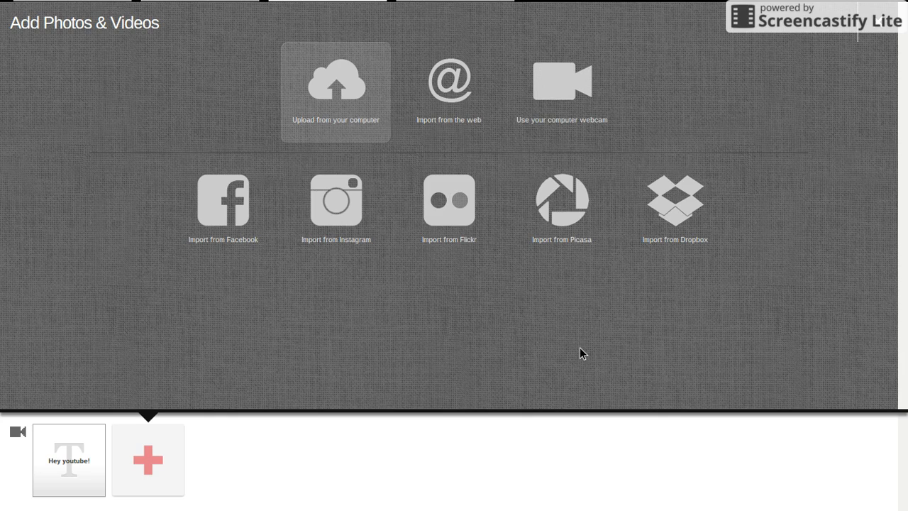
{"action": "mouse_move", "coordinate": [399, 204]}
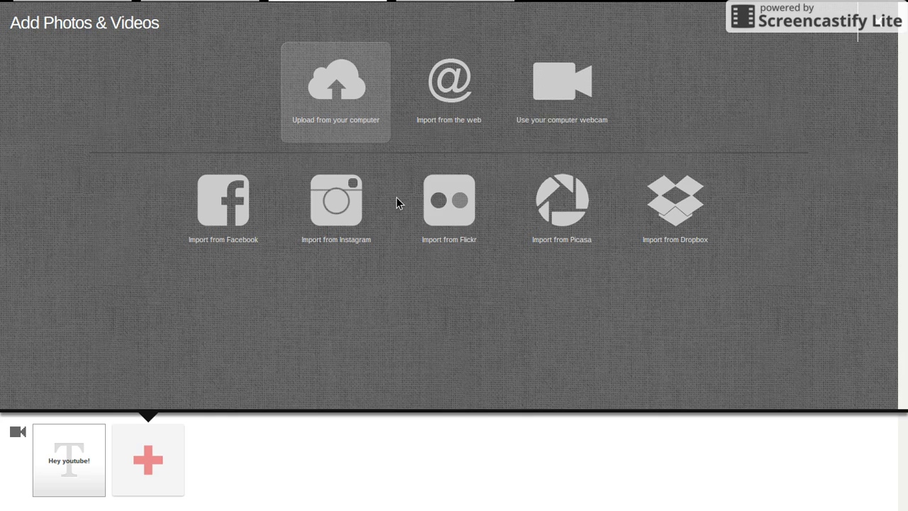
{"action": "mouse_move", "coordinate": [553, 267]}
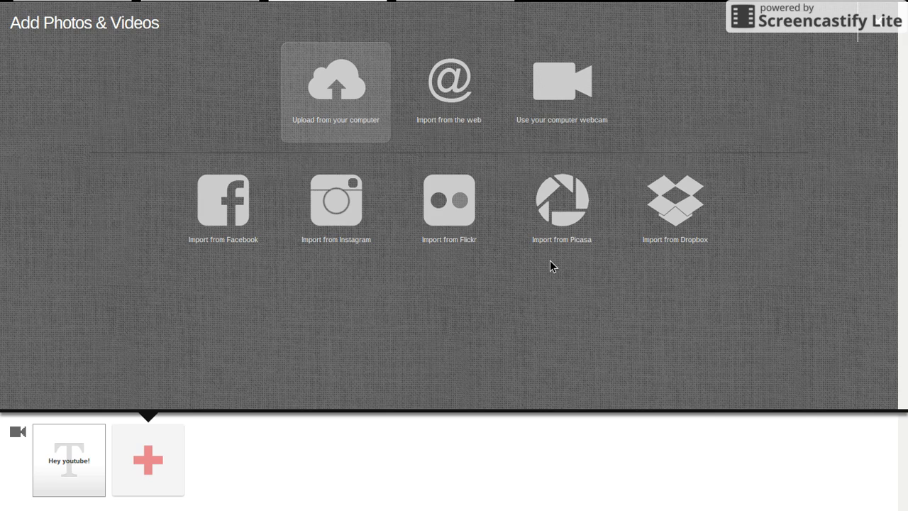
{"action": "mouse_move", "coordinate": [517, 320]}
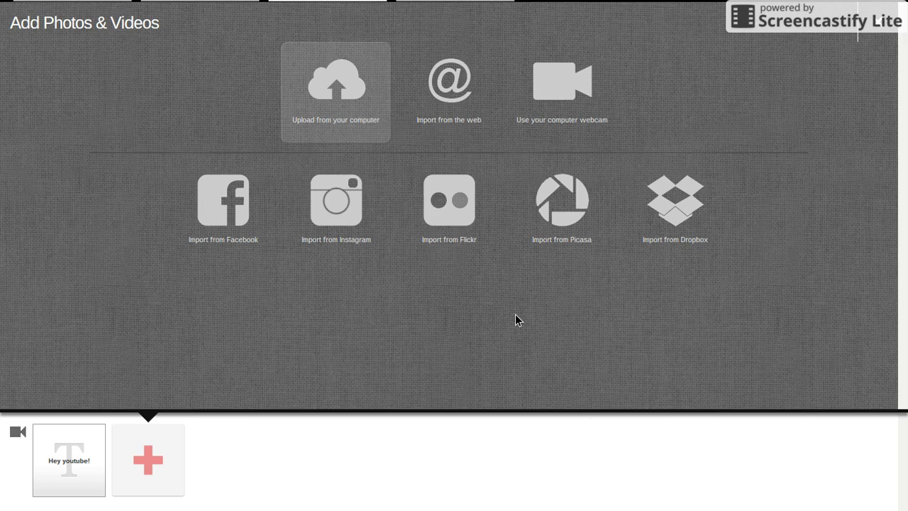
{"action": "mouse_move", "coordinate": [508, 332]}
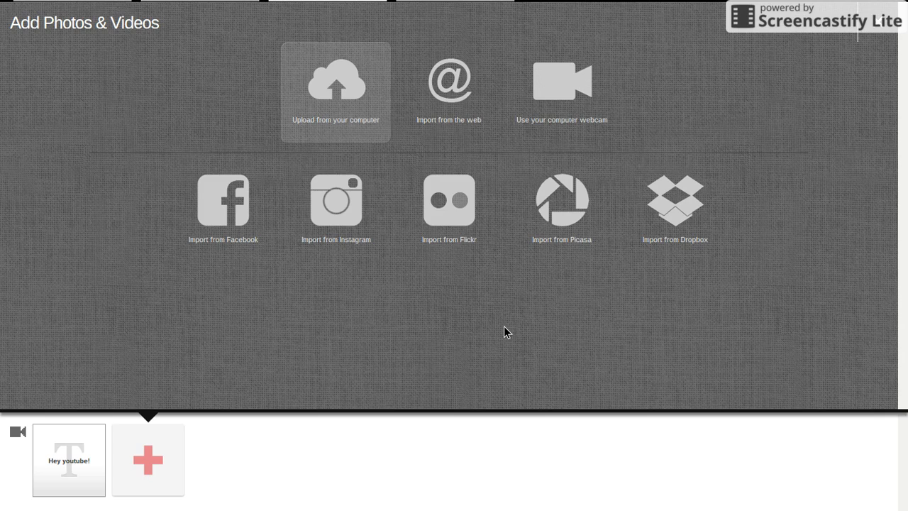
{"action": "mouse_move", "coordinate": [399, 358]}
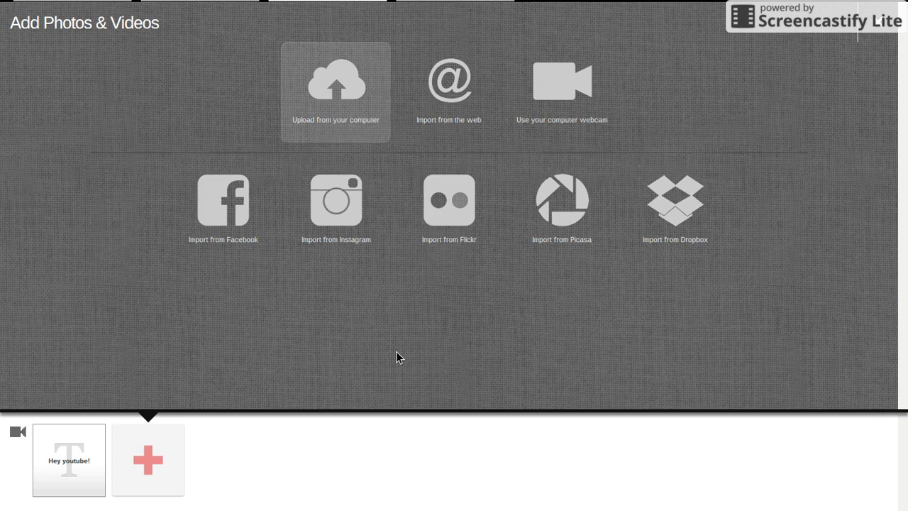
{"action": "mouse_move", "coordinate": [338, 290]}
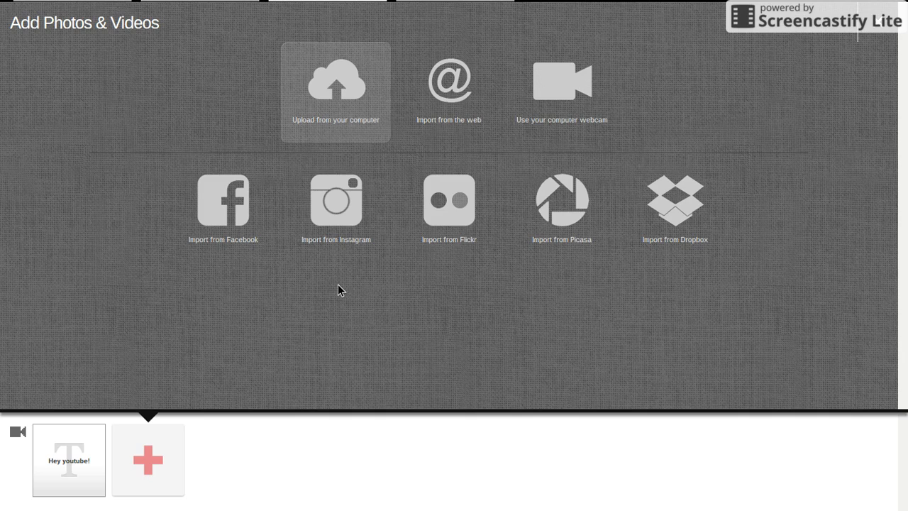
{"action": "mouse_move", "coordinate": [221, 155]}
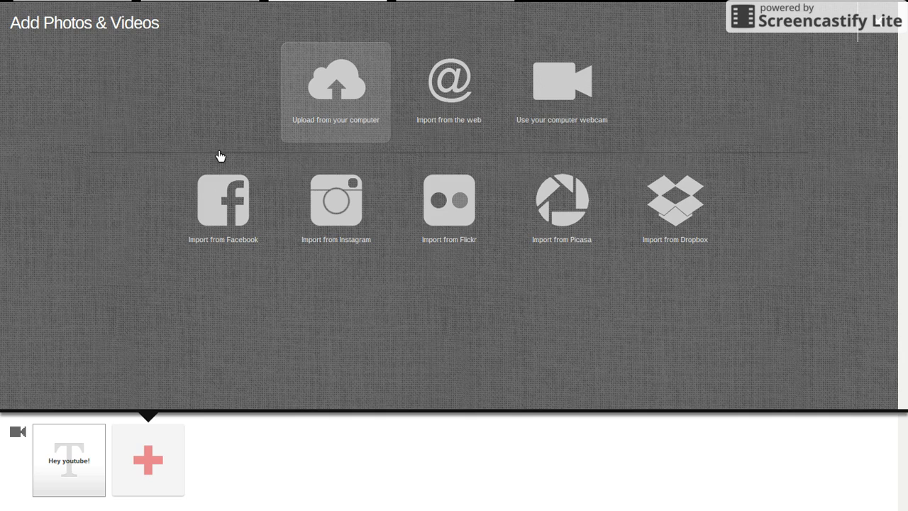
{"action": "mouse_move", "coordinate": [511, 352]}
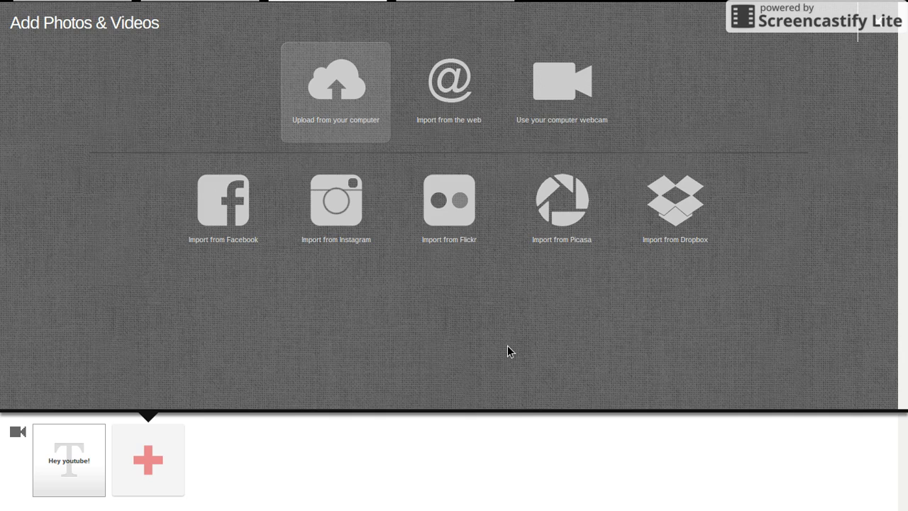
{"action": "mouse_move", "coordinate": [456, 318]}
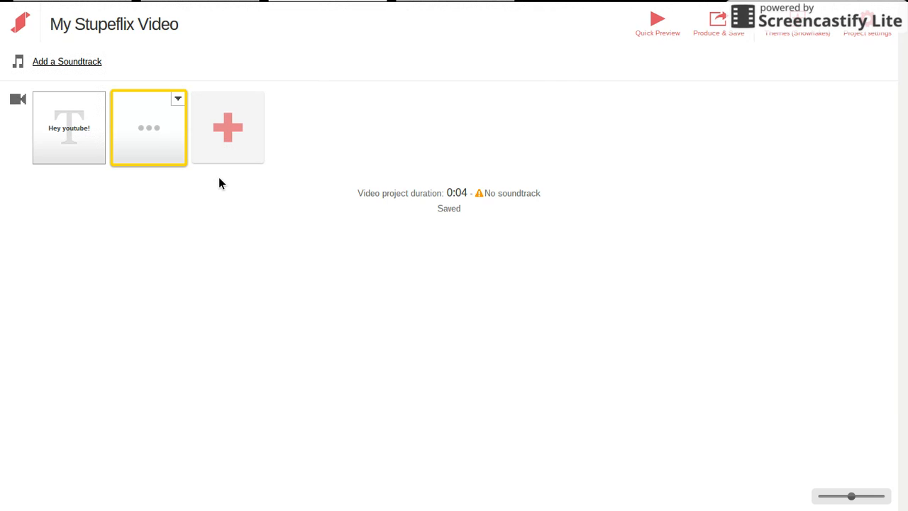
{"action": "left_click", "coordinate": [228, 128]}
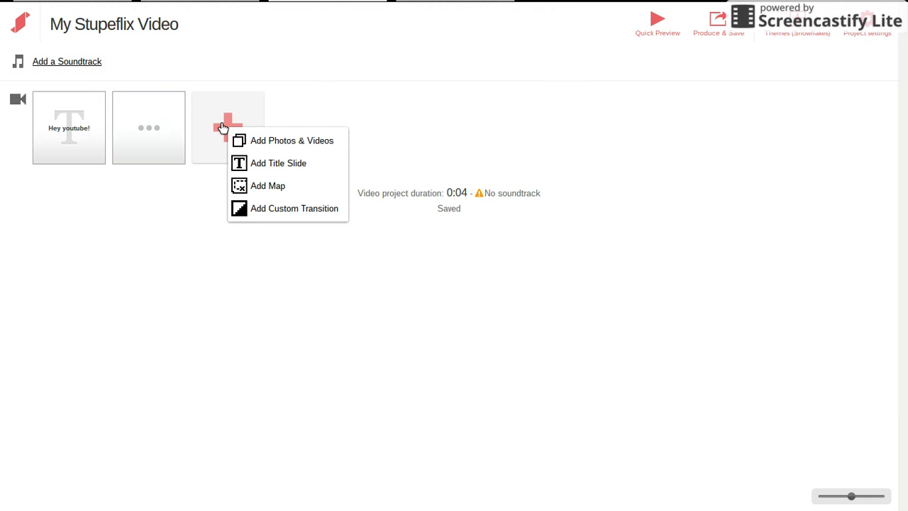
{"action": "mouse_move", "coordinate": [293, 141]}
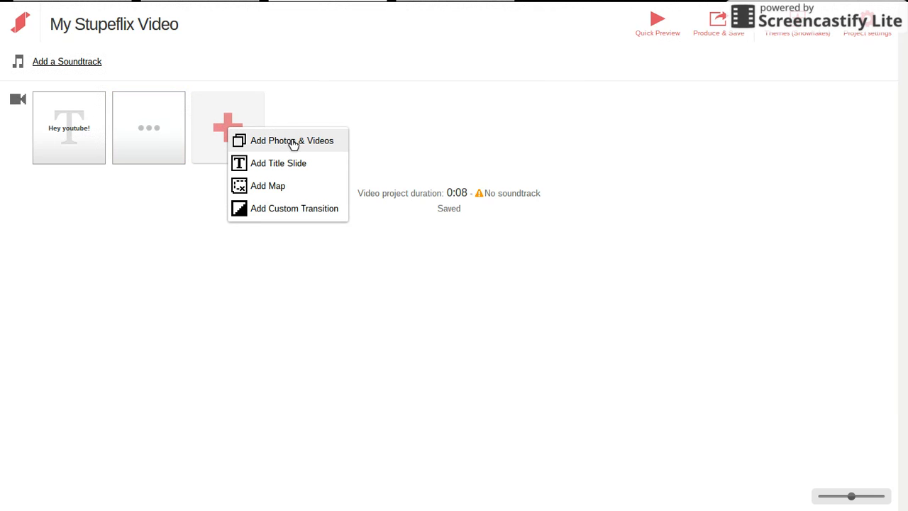
{"action": "left_click", "coordinate": [292, 140]}
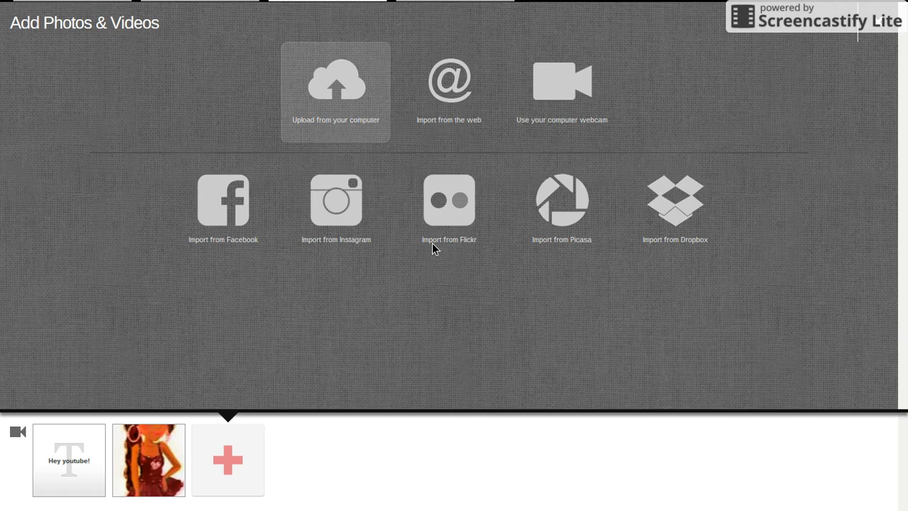
{"action": "mouse_move", "coordinate": [636, 395]}
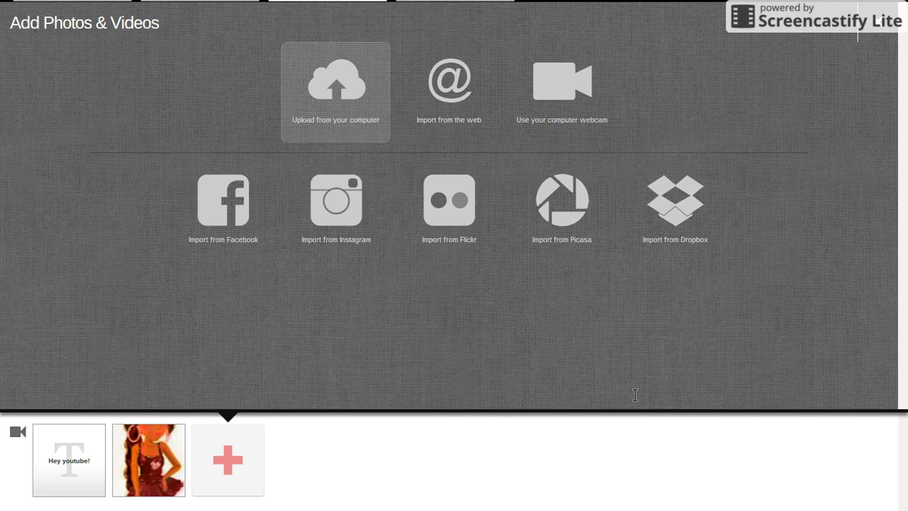
{"action": "mouse_move", "coordinate": [668, 451]}
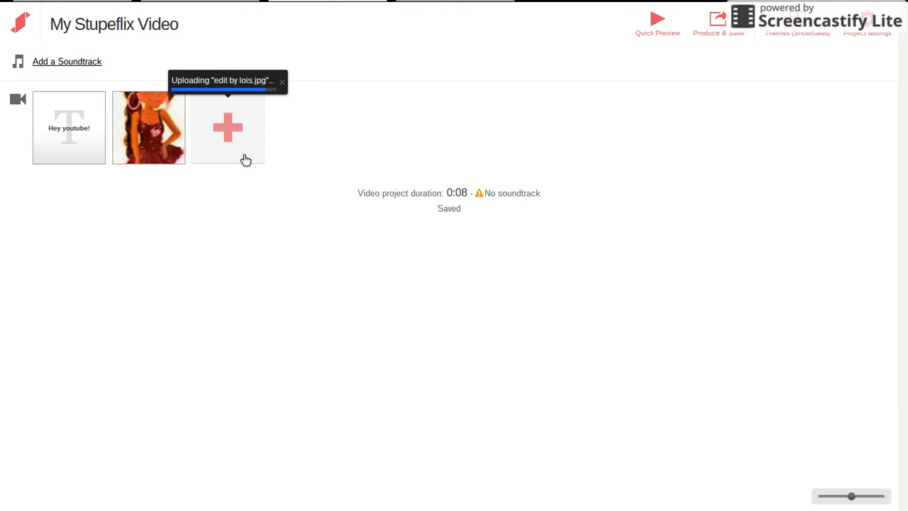
{"action": "left_click", "coordinate": [227, 128]}
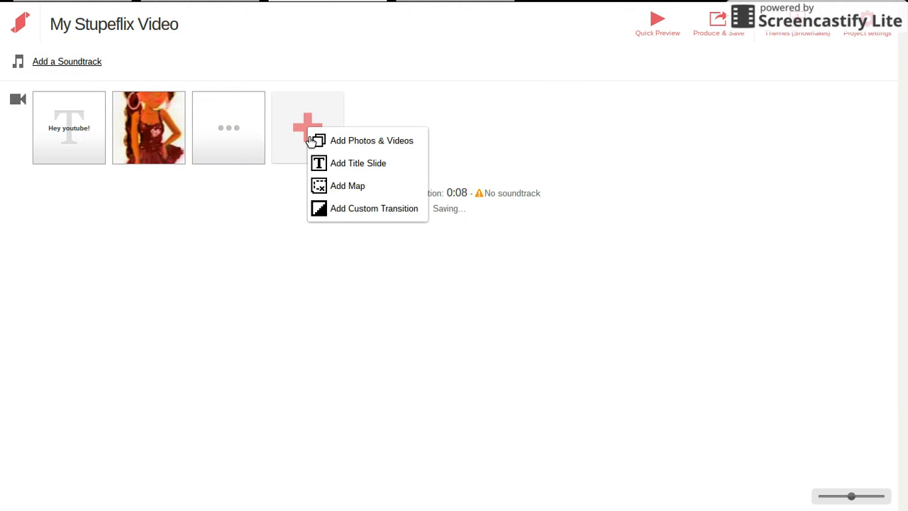
{"action": "left_click", "coordinate": [372, 140]}
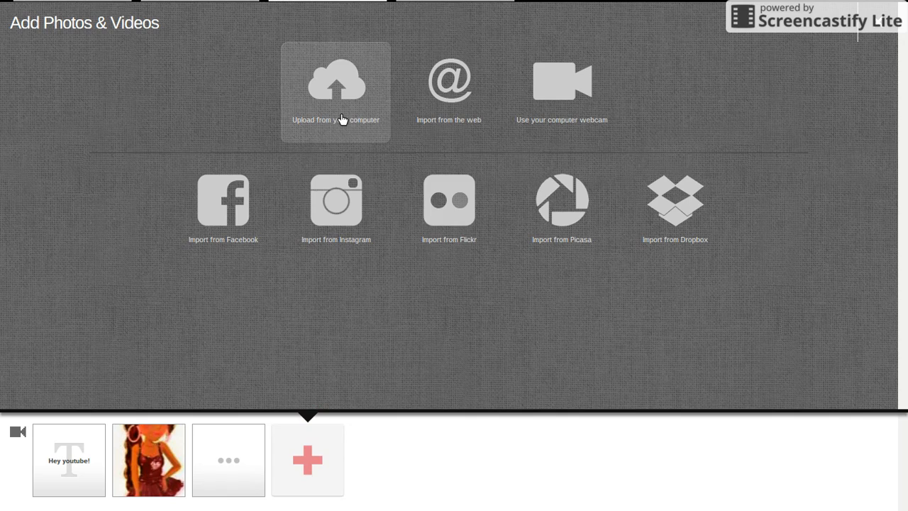
{"action": "mouse_move", "coordinate": [403, 372]}
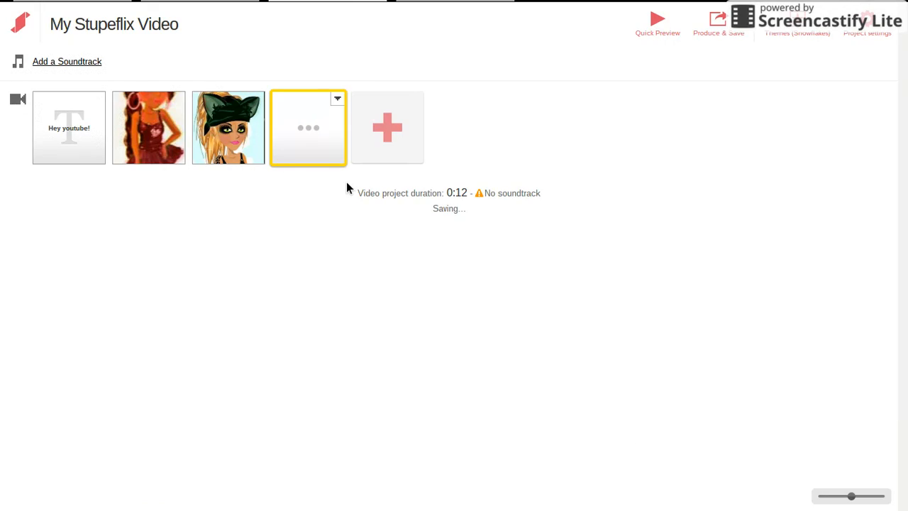
{"action": "mouse_move", "coordinate": [701, 139]}
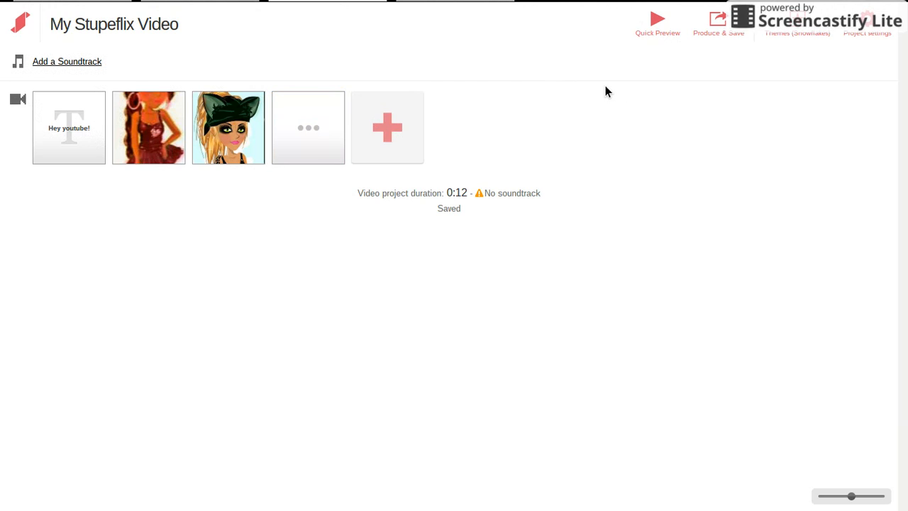
{"action": "mouse_move", "coordinate": [452, 29]}
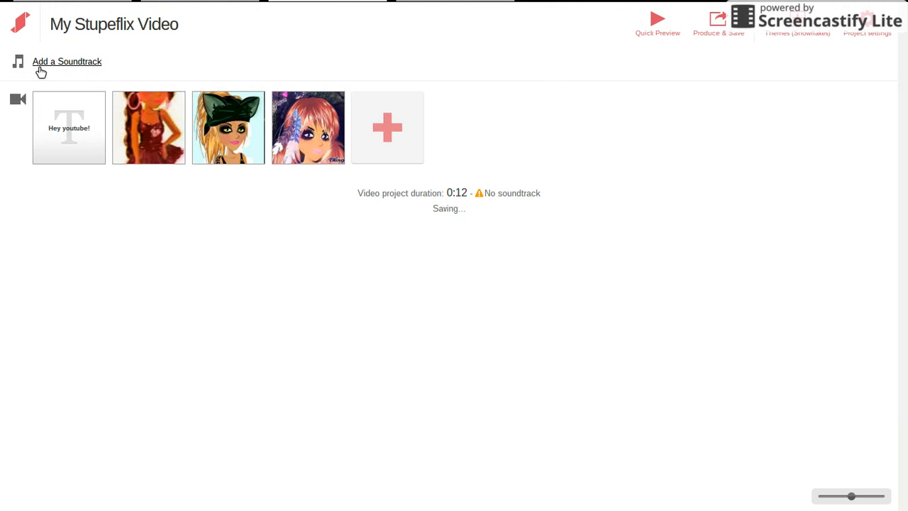
Choose to add audio and browse the built-in music library for a soundtrack.
{"action": "left_click", "coordinate": [67, 61]}
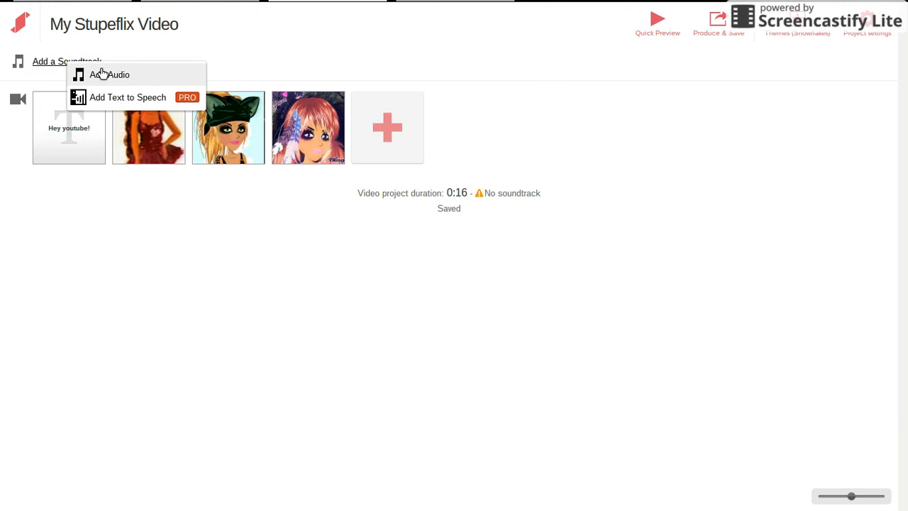
{"action": "left_click", "coordinate": [111, 73]}
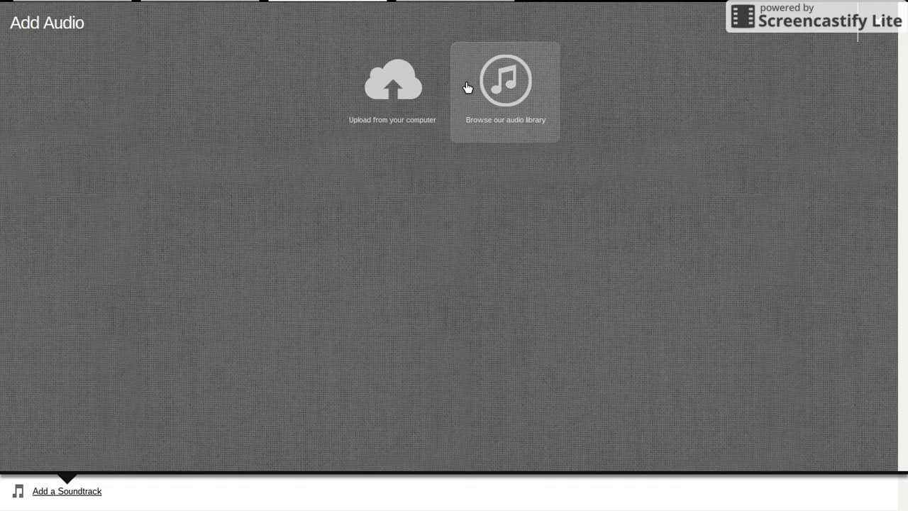
{"action": "mouse_move", "coordinate": [480, 88]}
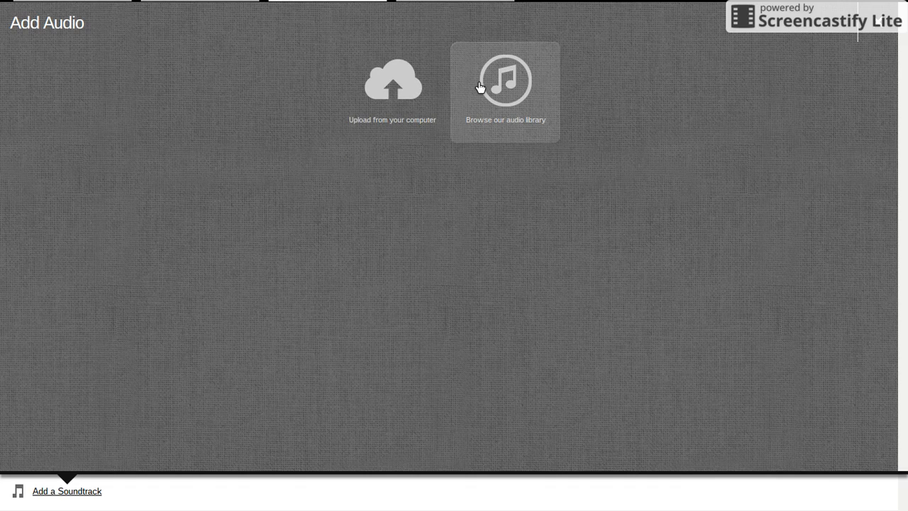
{"action": "left_click", "coordinate": [505, 79]}
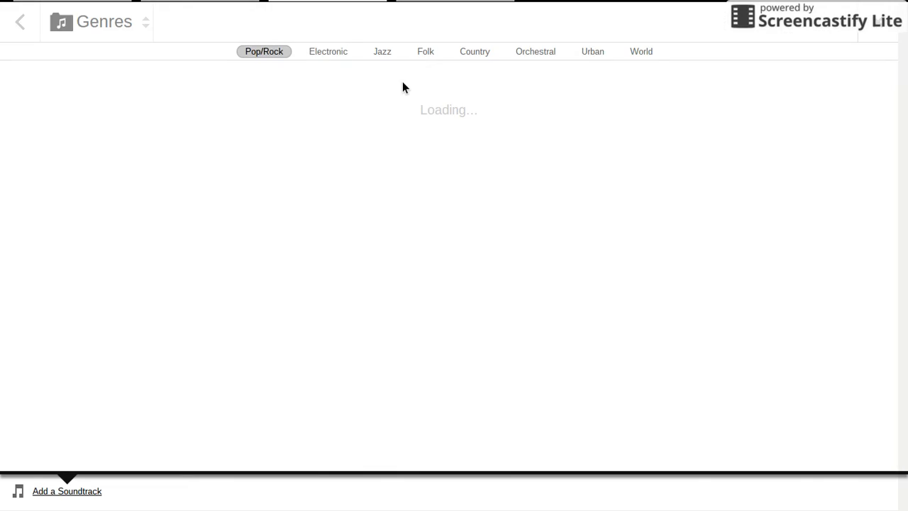
{"action": "mouse_move", "coordinate": [344, 97]}
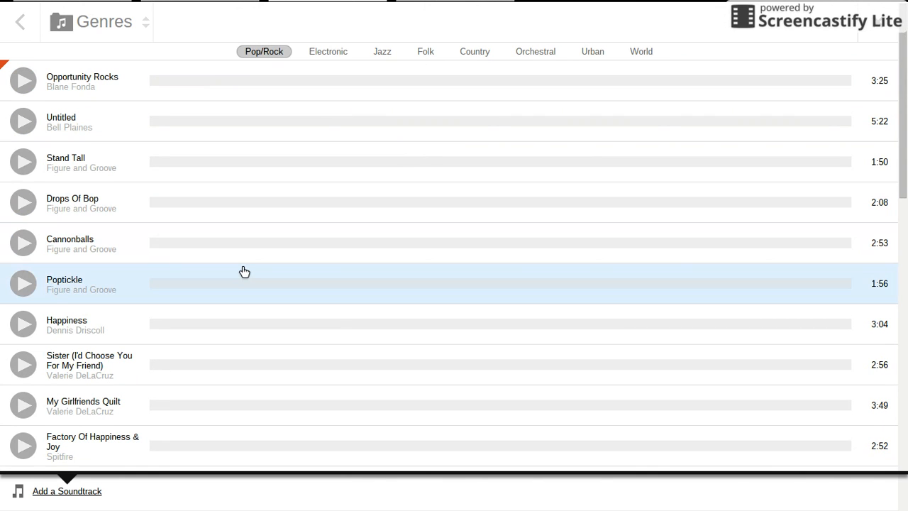
{"action": "mouse_move", "coordinate": [224, 440]}
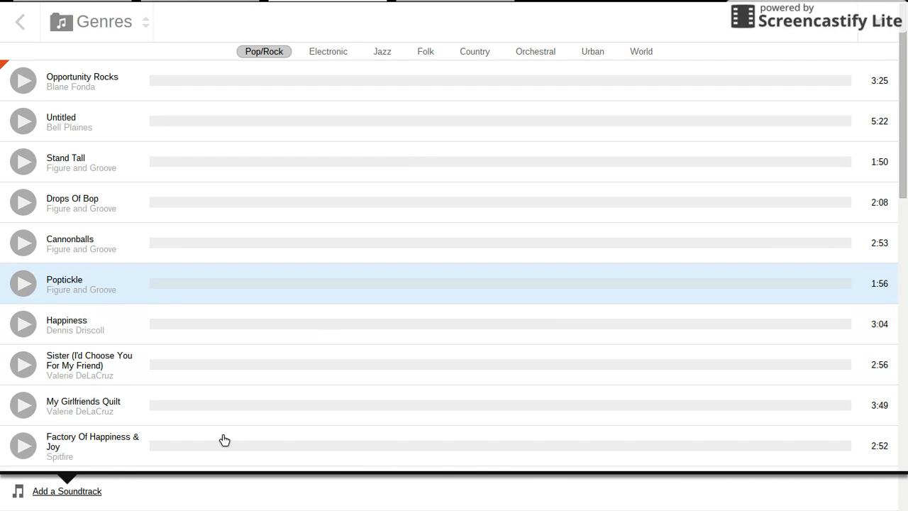
Add the Pop/Rock track Party Train by Five Alarm Fuego to the timeline as the soundtrack.
{"action": "scroll", "scroll_direction": "down", "scroll_amount": 3}
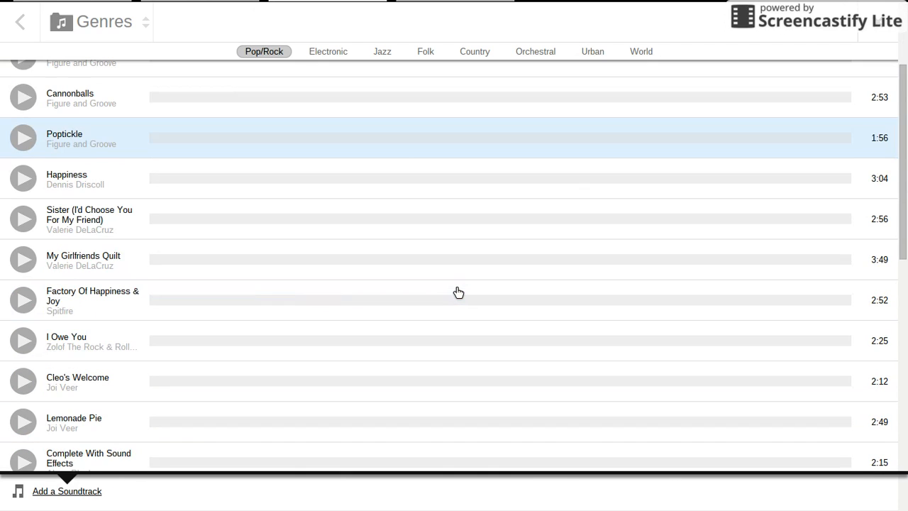
{"action": "scroll", "scroll_direction": "down", "scroll_amount": 3}
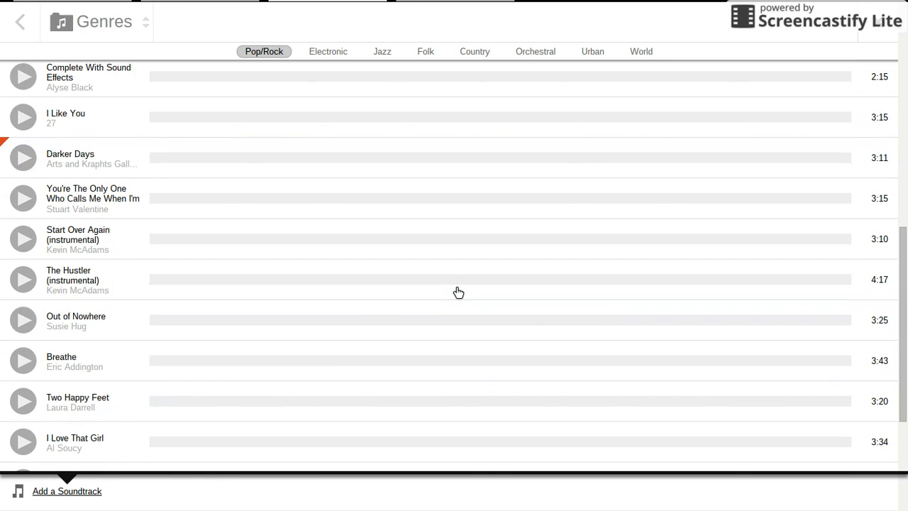
{"action": "scroll", "scroll_direction": "down", "scroll_amount": 3}
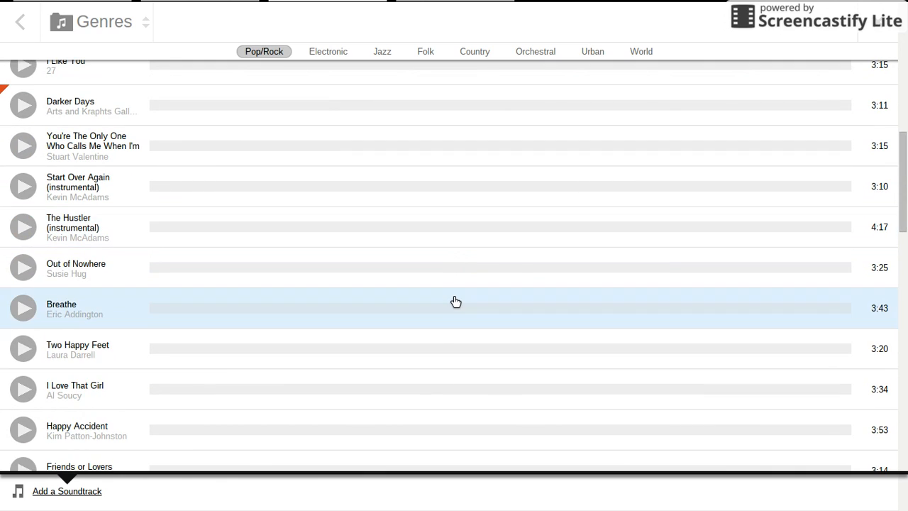
{"action": "scroll", "scroll_direction": "down", "scroll_amount": 3}
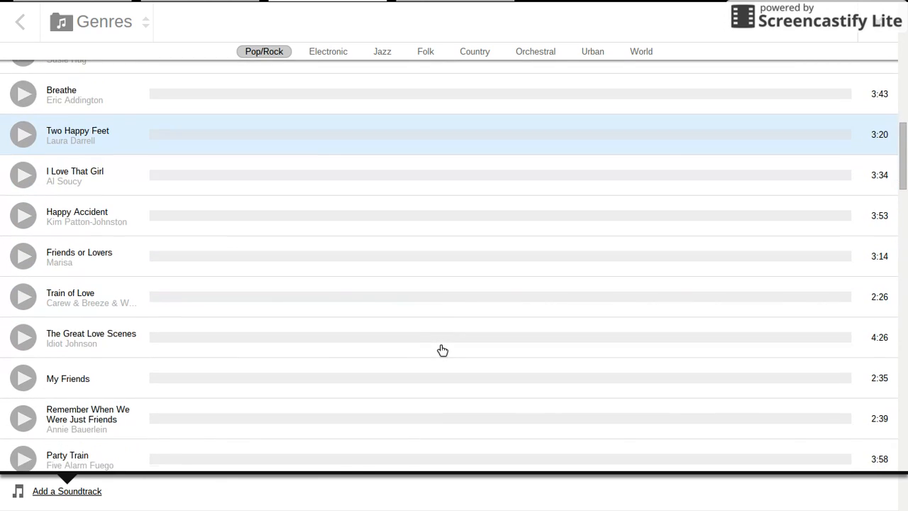
{"action": "scroll", "scroll_direction": "down", "scroll_amount": 3}
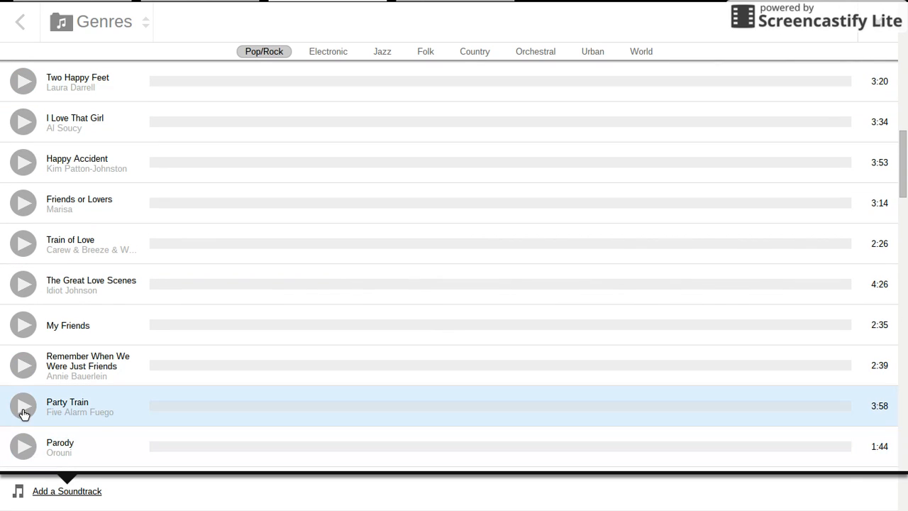
{"action": "mouse_move", "coordinate": [23, 406]}
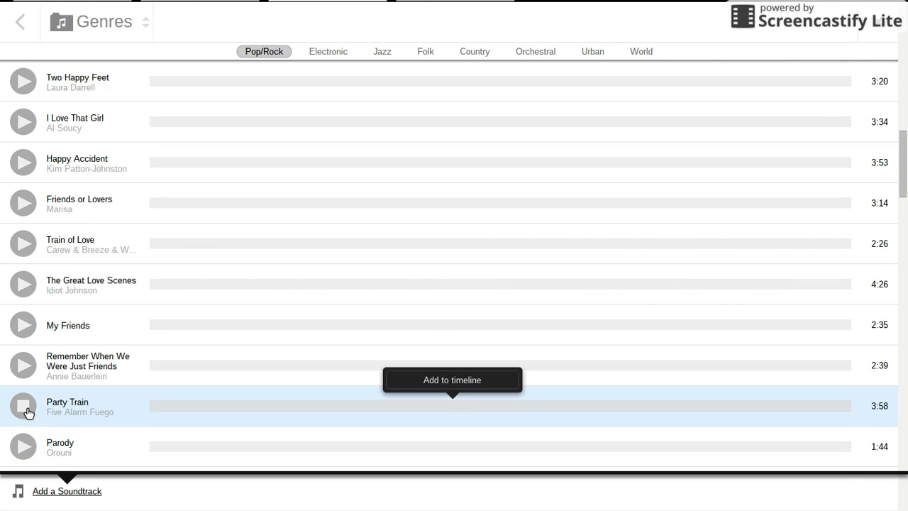
{"action": "mouse_move", "coordinate": [594, 423]}
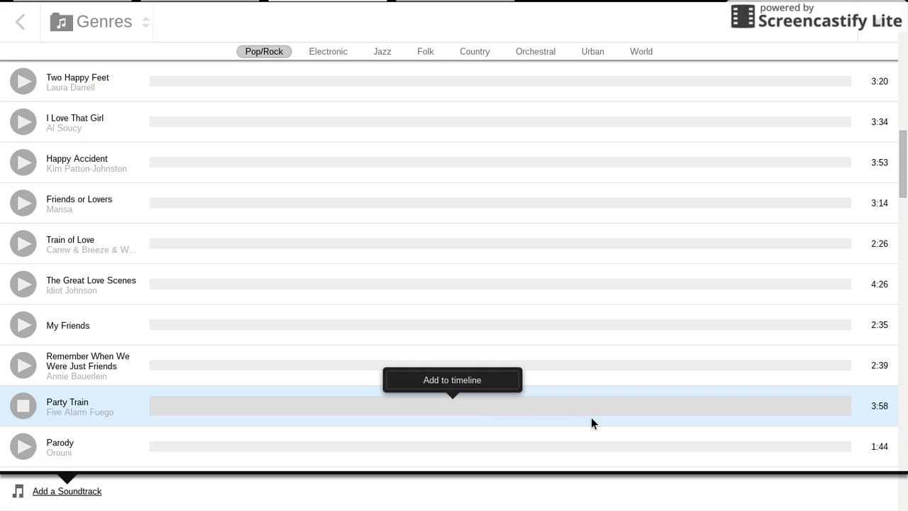
{"action": "mouse_move", "coordinate": [268, 418]}
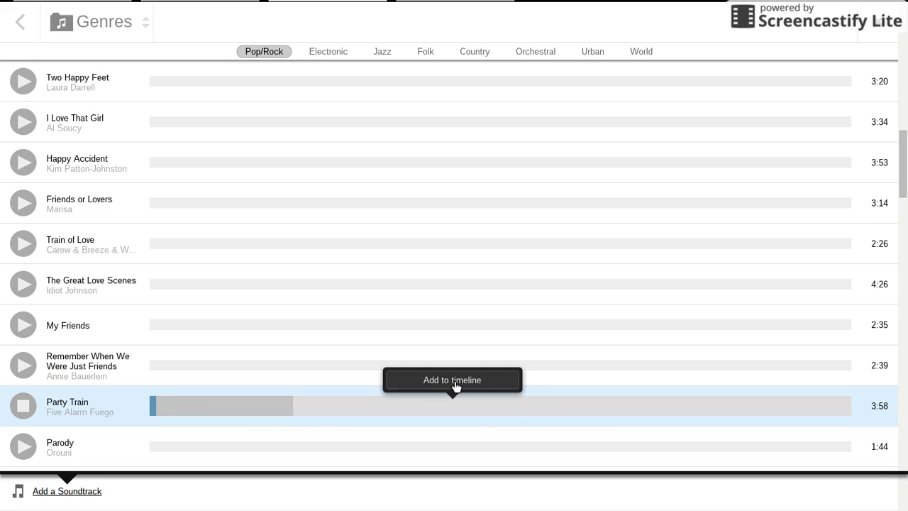
{"action": "left_click", "coordinate": [452, 380]}
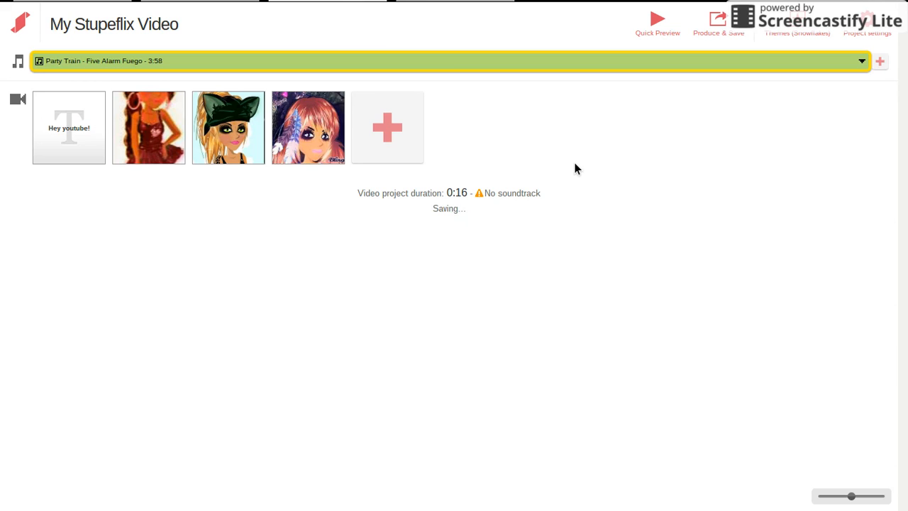
{"action": "mouse_move", "coordinate": [176, 112]}
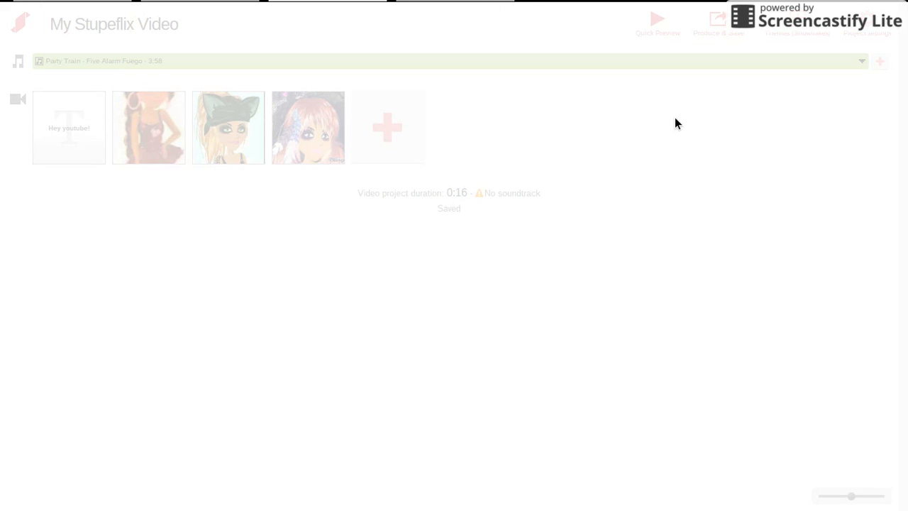
{"action": "mouse_move", "coordinate": [658, 223]}
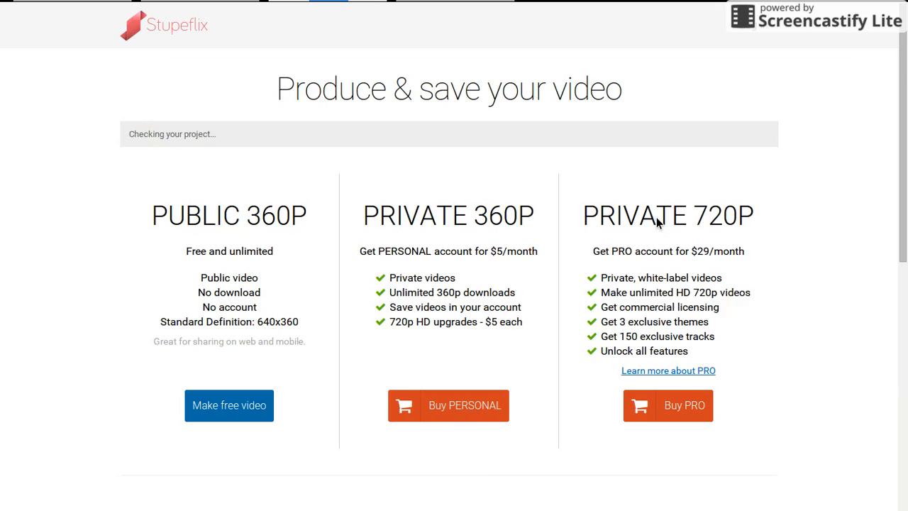
{"action": "mouse_move", "coordinate": [234, 406]}
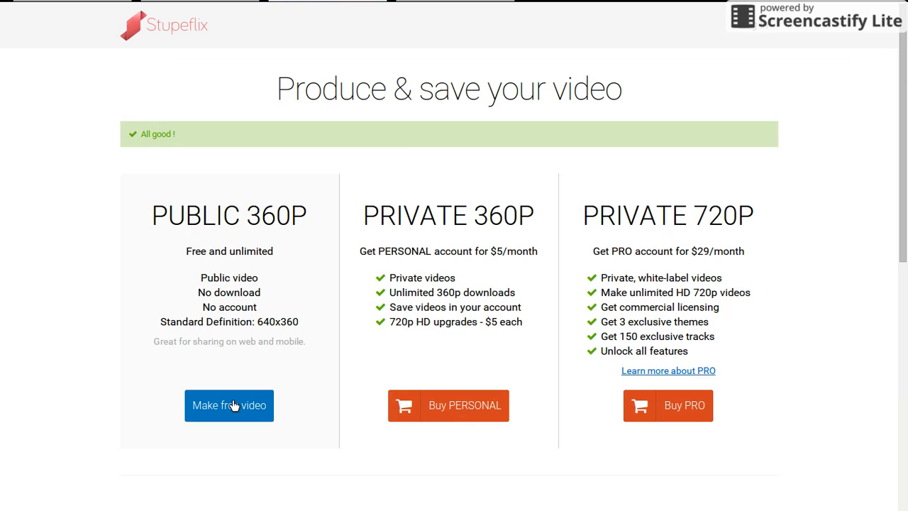
{"action": "mouse_move", "coordinate": [481, 330]}
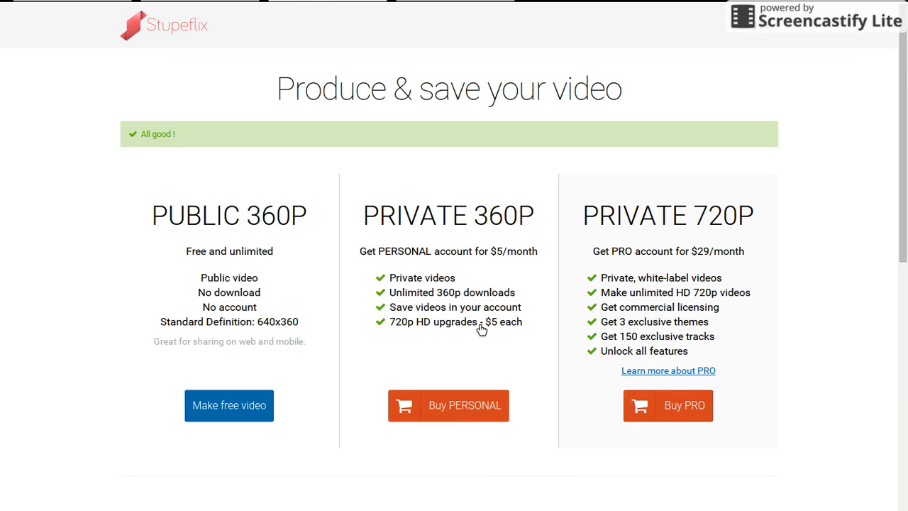
Produce the free public 360p version of the video and let it render.
{"action": "scroll", "scroll_direction": "down", "scroll_amount": 3}
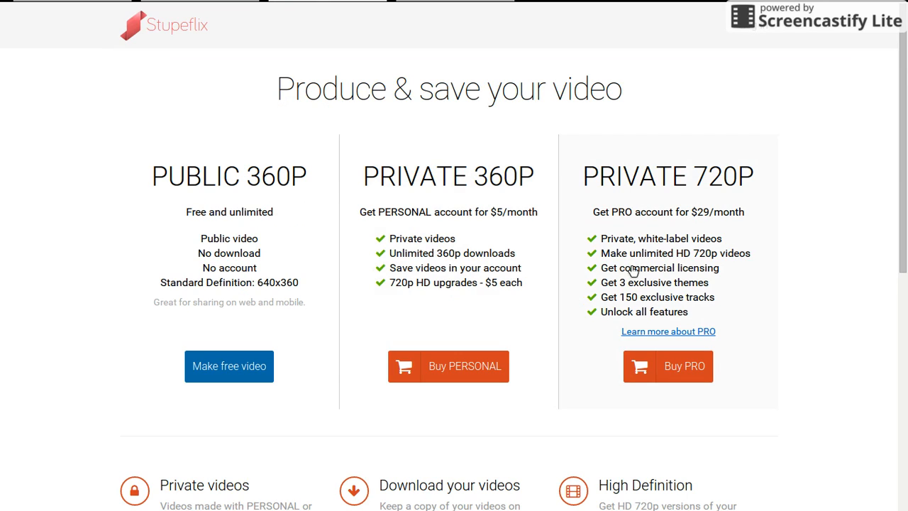
{"action": "mouse_move", "coordinate": [719, 372]}
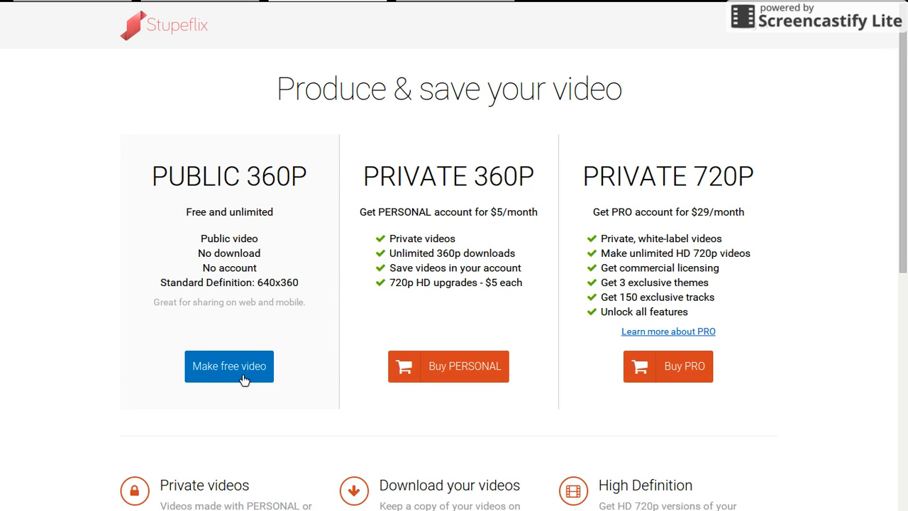
{"action": "mouse_move", "coordinate": [329, 355]}
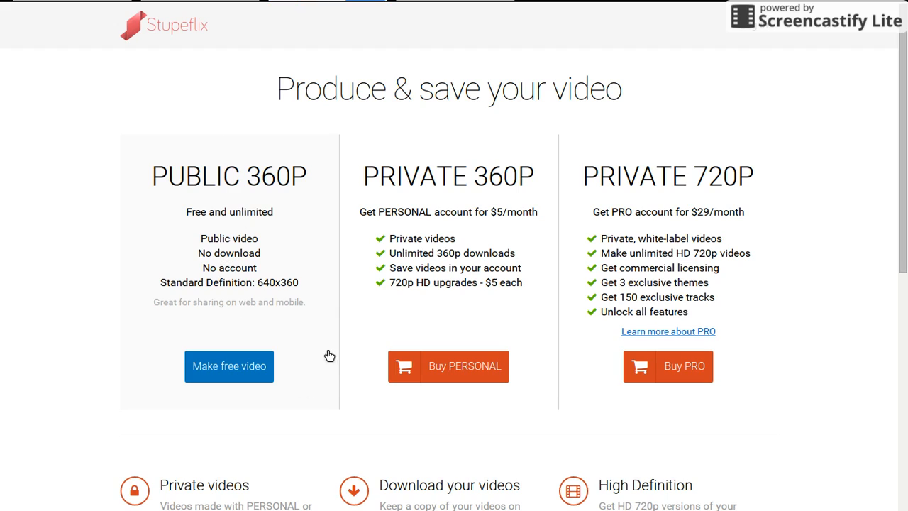
{"action": "mouse_move", "coordinate": [256, 409]}
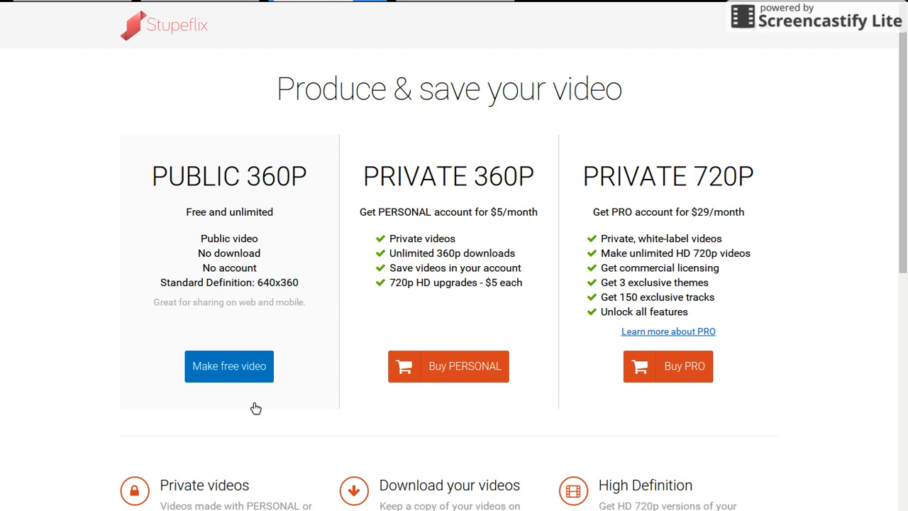
{"action": "left_click", "coordinate": [230, 366]}
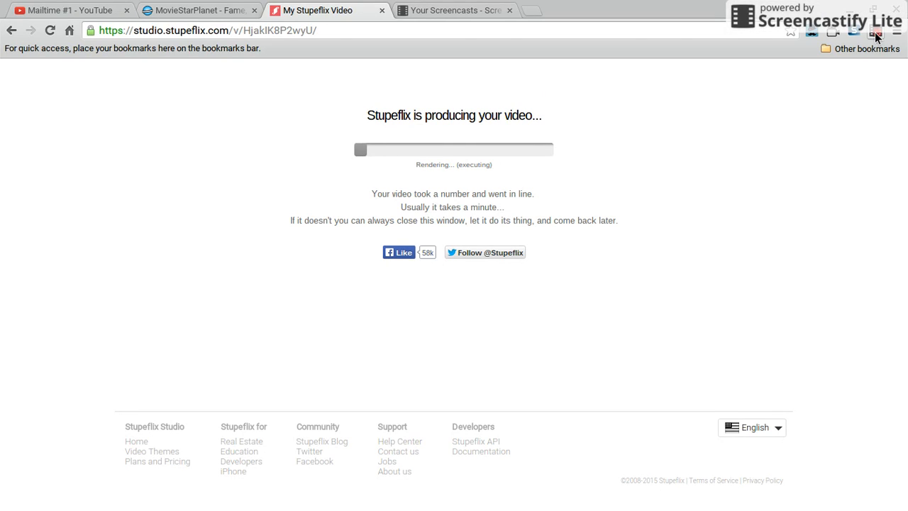
{"action": "mouse_move", "coordinate": [779, 159]}
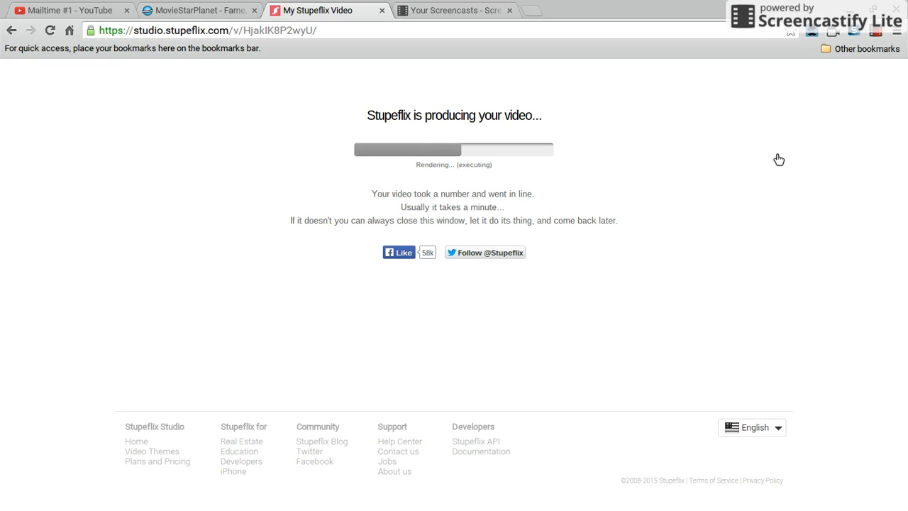
{"action": "mouse_move", "coordinate": [719, 207]}
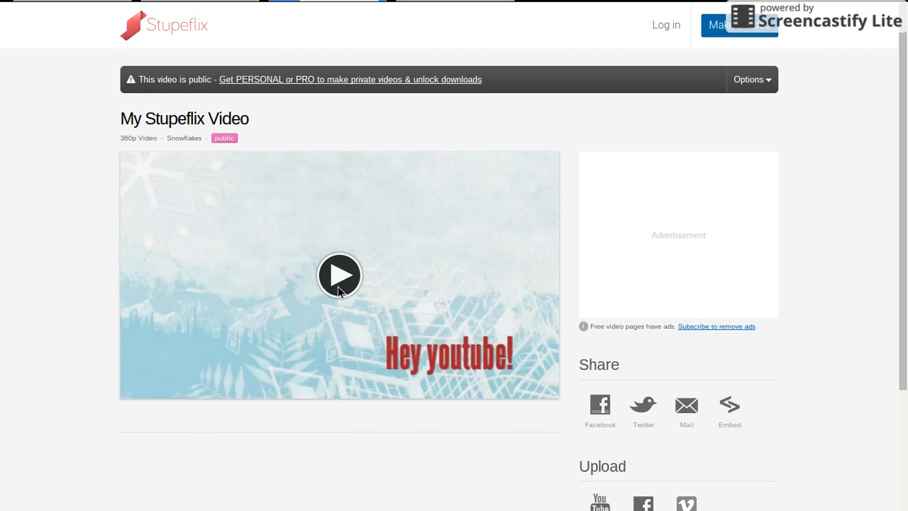
{"action": "mouse_move", "coordinate": [339, 276]}
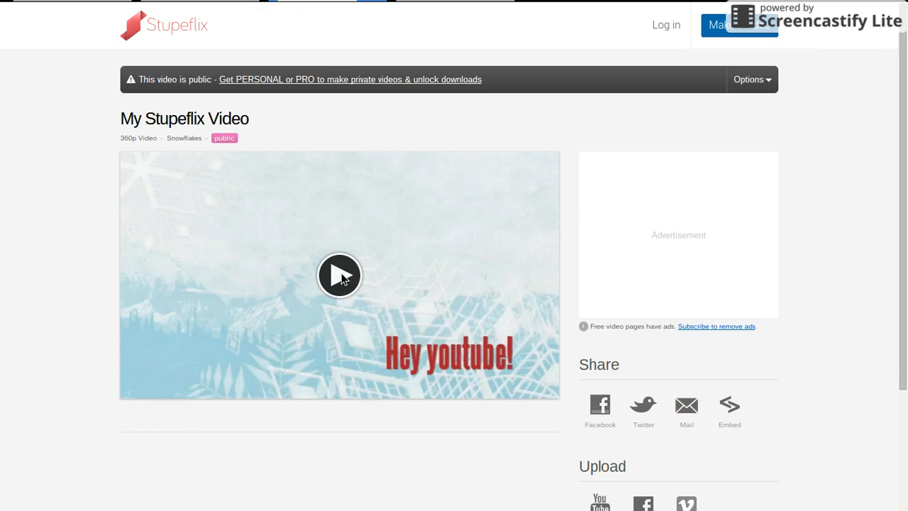
{"action": "mouse_move", "coordinate": [359, 366]}
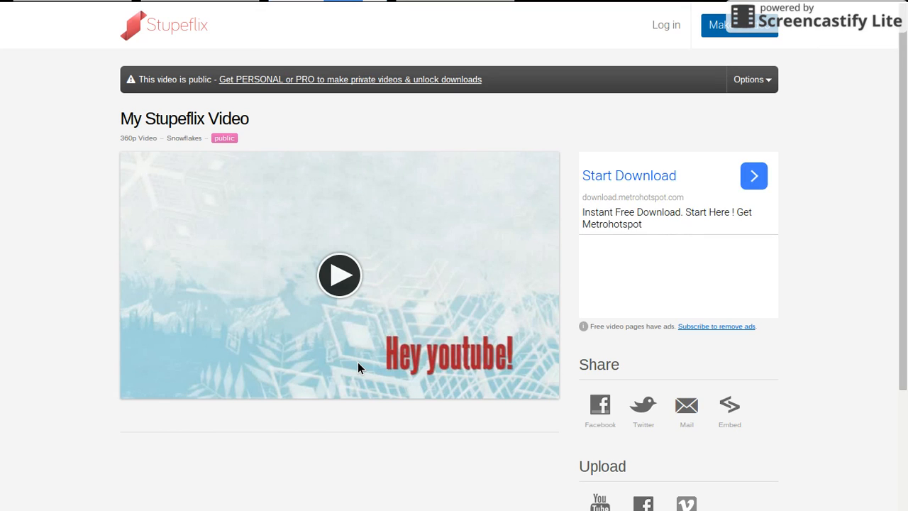
{"action": "mouse_move", "coordinate": [356, 346]}
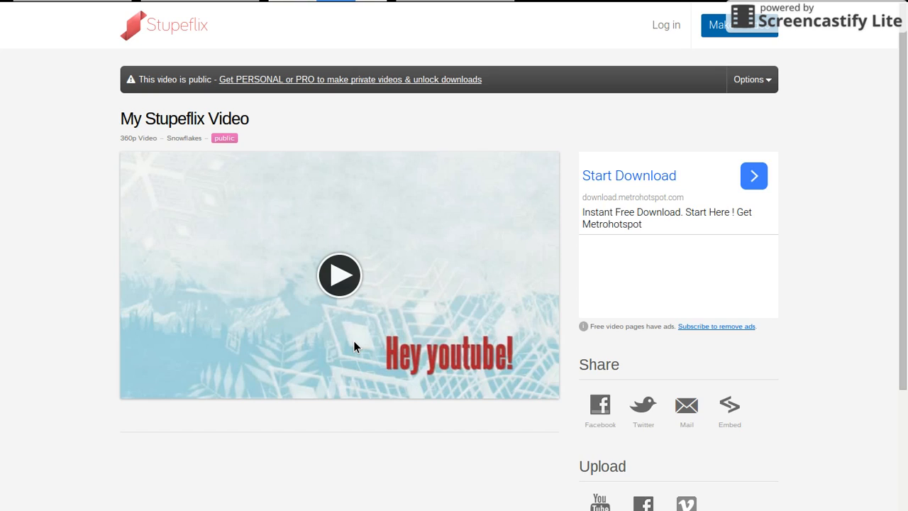
Play the finished 24-second Snowflakes video through to its end.
{"action": "left_click", "coordinate": [339, 275]}
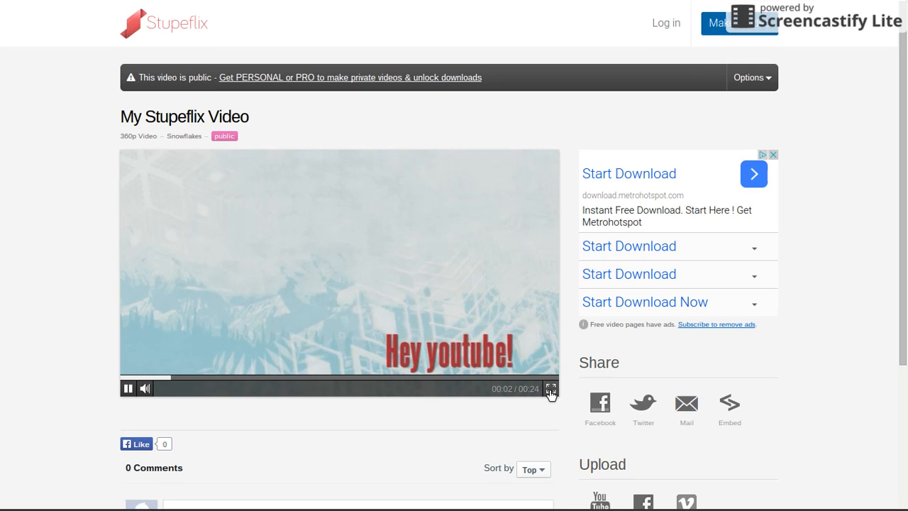
{"action": "left_click", "coordinate": [550, 389]}
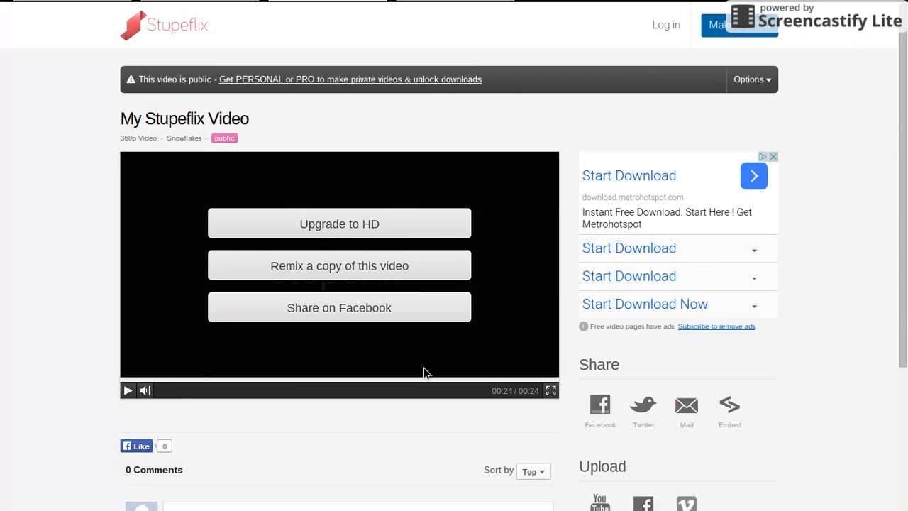
{"action": "mouse_move", "coordinate": [400, 315]}
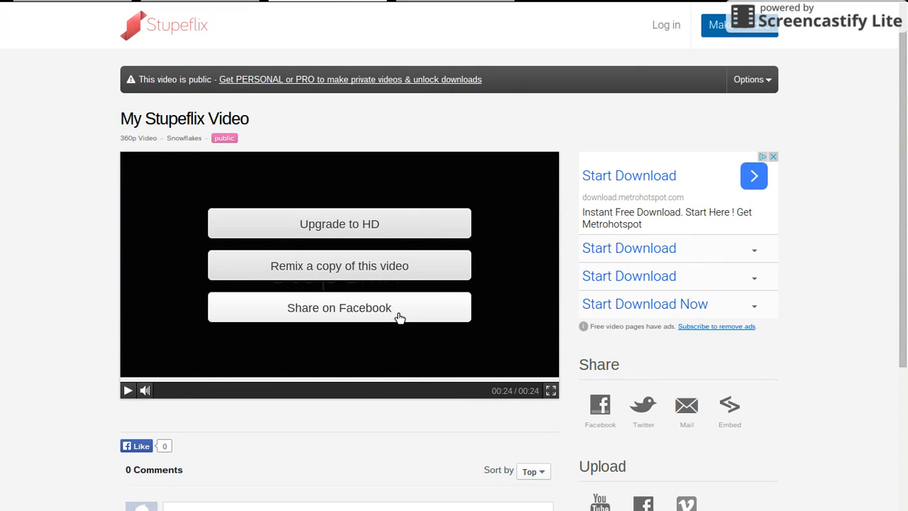
Choose YouTube under Upload to reach the Publish on YouTube page.
{"action": "scroll", "scroll_direction": "down", "scroll_amount": 3}
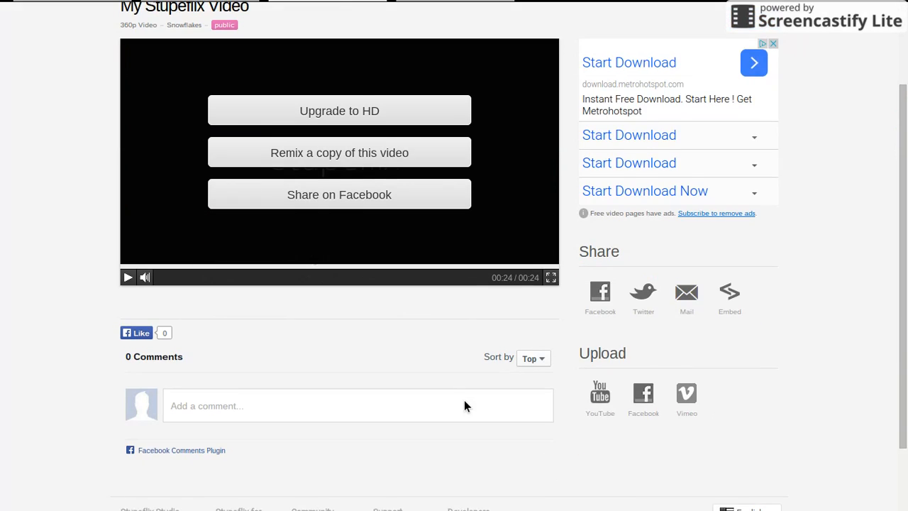
{"action": "scroll", "scroll_direction": "down", "scroll_amount": 3}
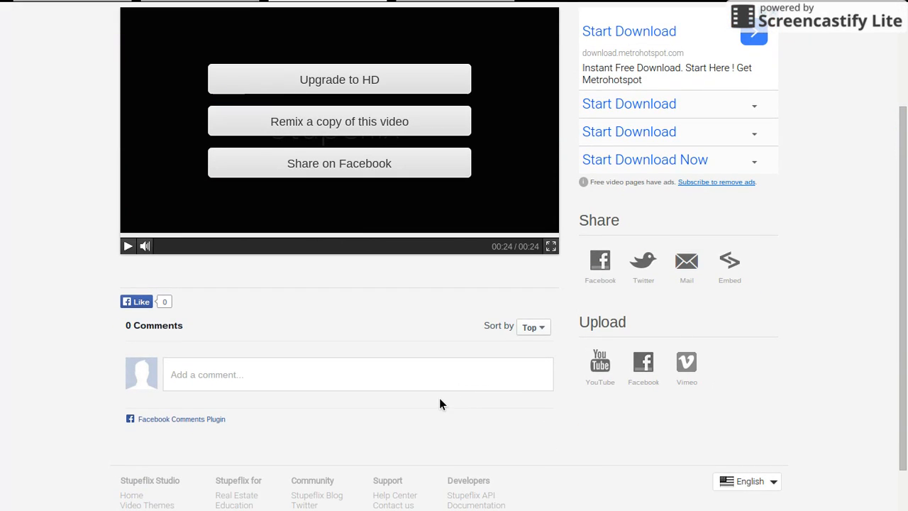
{"action": "mouse_move", "coordinate": [440, 301]}
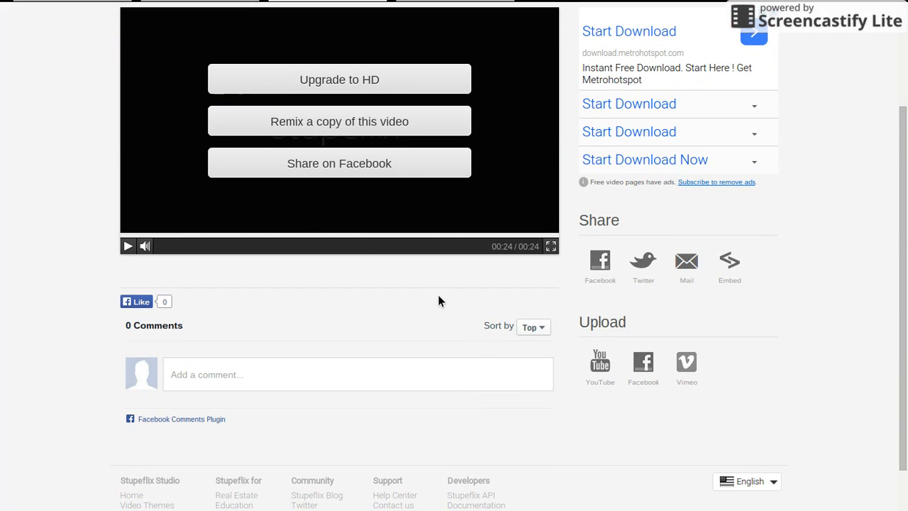
{"action": "mouse_move", "coordinate": [601, 366]}
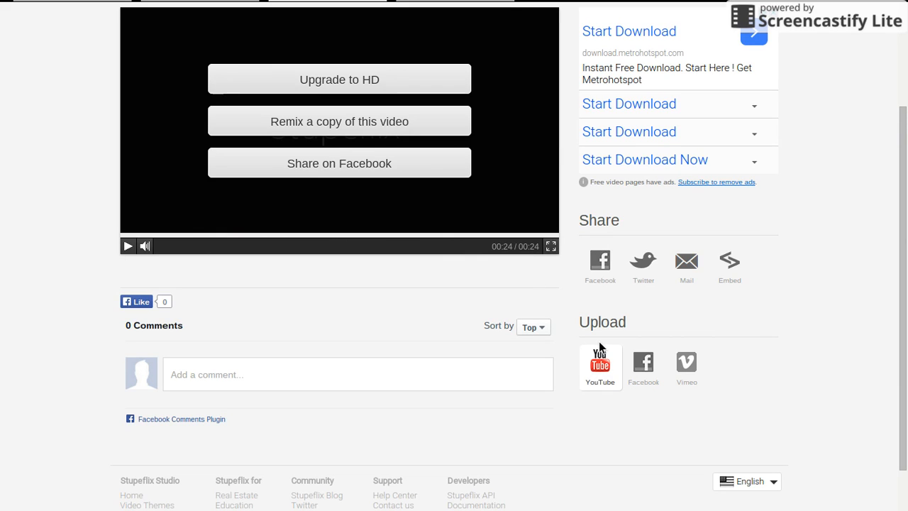
{"action": "mouse_move", "coordinate": [587, 375]}
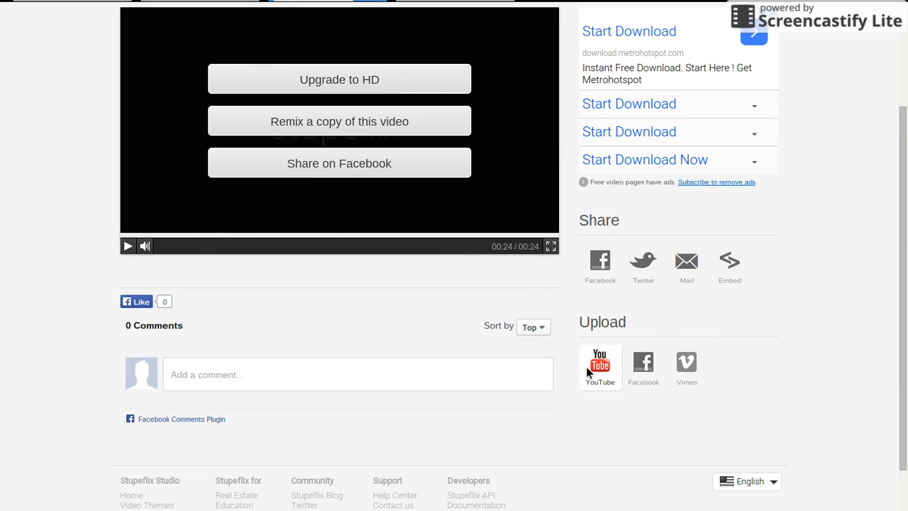
{"action": "mouse_move", "coordinate": [378, 411]}
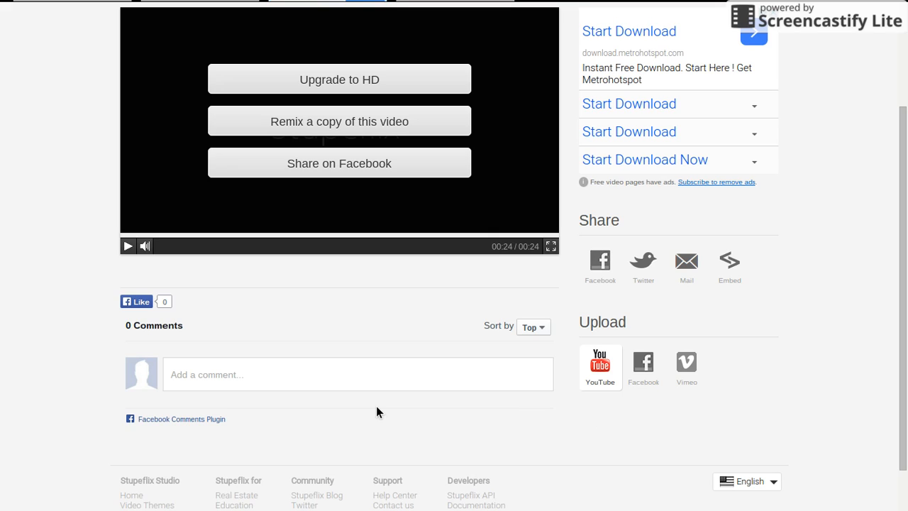
{"action": "left_click", "coordinate": [599, 362]}
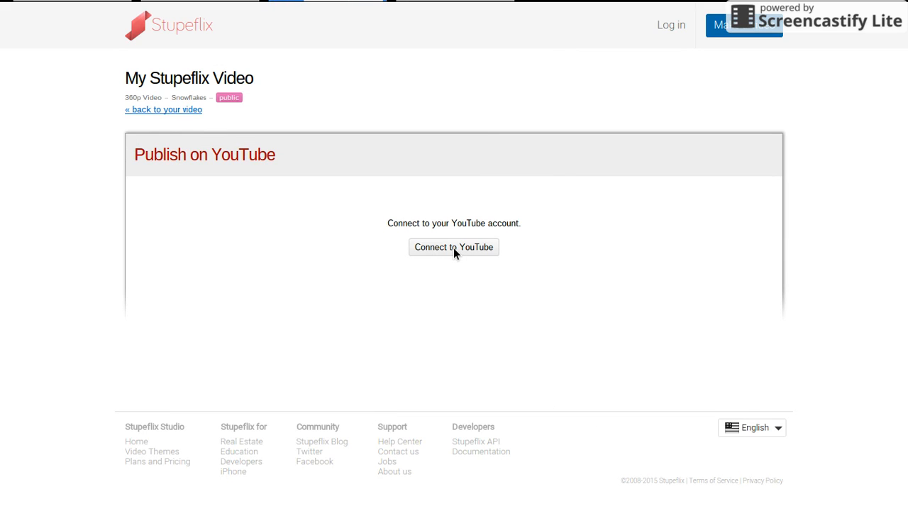
{"action": "mouse_move", "coordinate": [555, 318]}
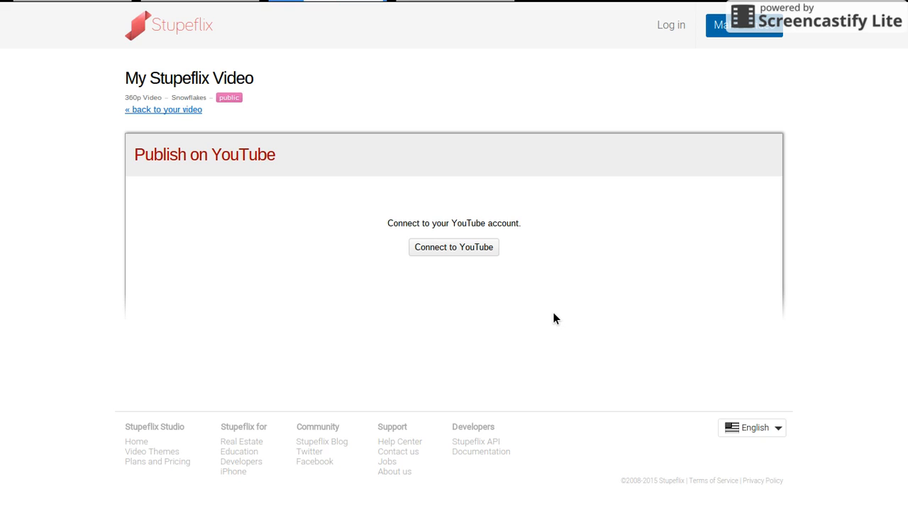
{"action": "left_click", "coordinate": [454, 247]}
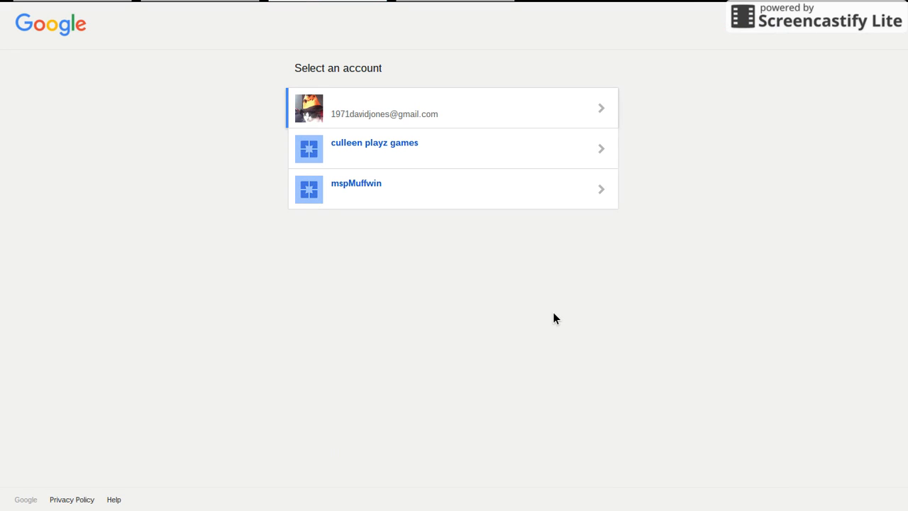
{"action": "mouse_move", "coordinate": [446, 182]}
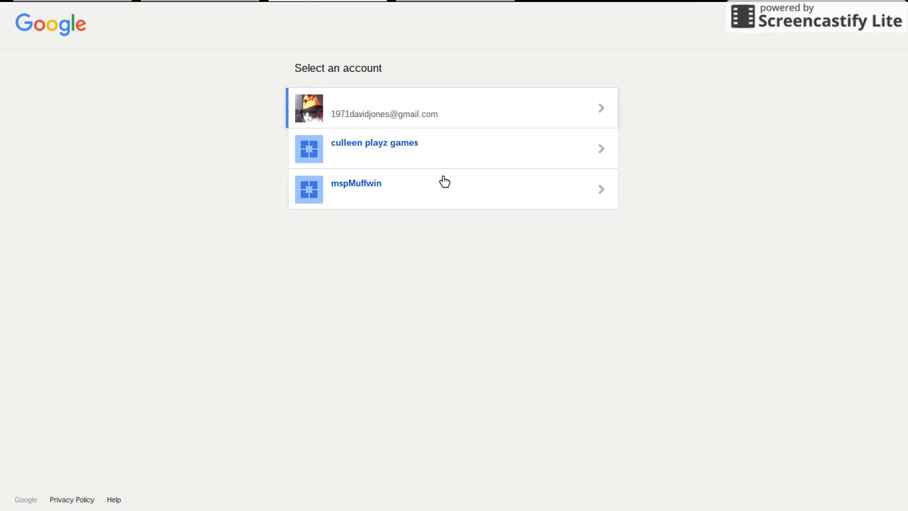
{"action": "mouse_move", "coordinate": [463, 207]}
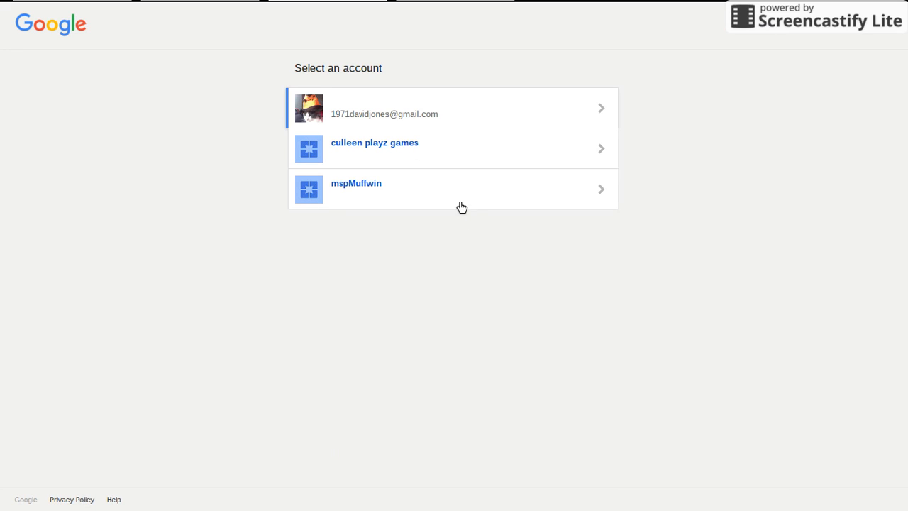
{"action": "mouse_move", "coordinate": [467, 153]}
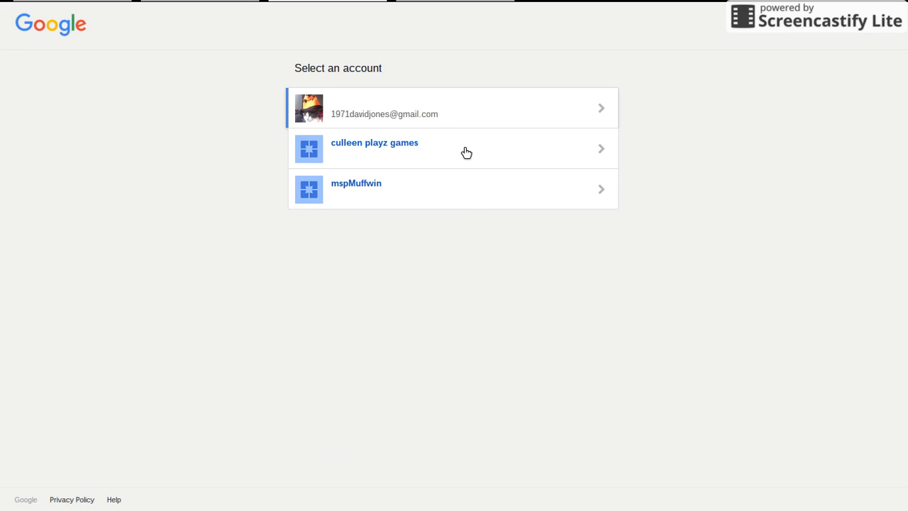
{"action": "mouse_move", "coordinate": [585, 189]}
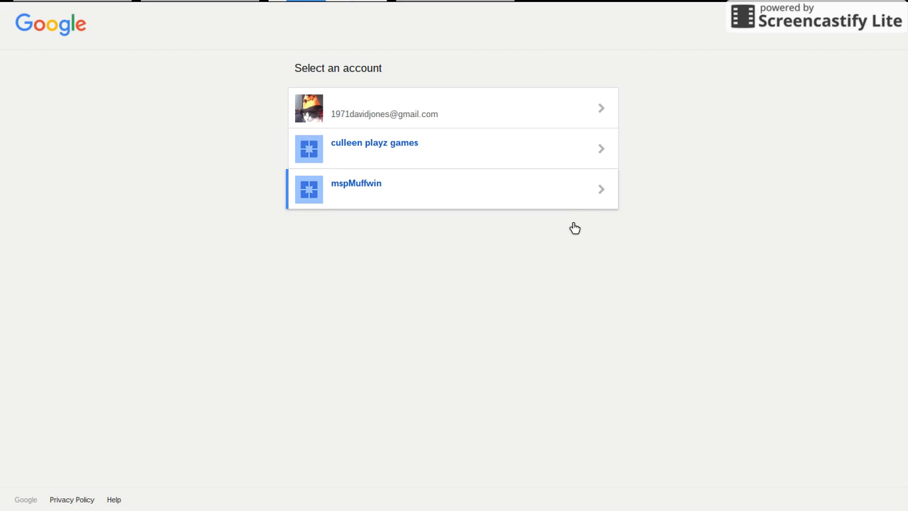
{"action": "mouse_move", "coordinate": [466, 5]}
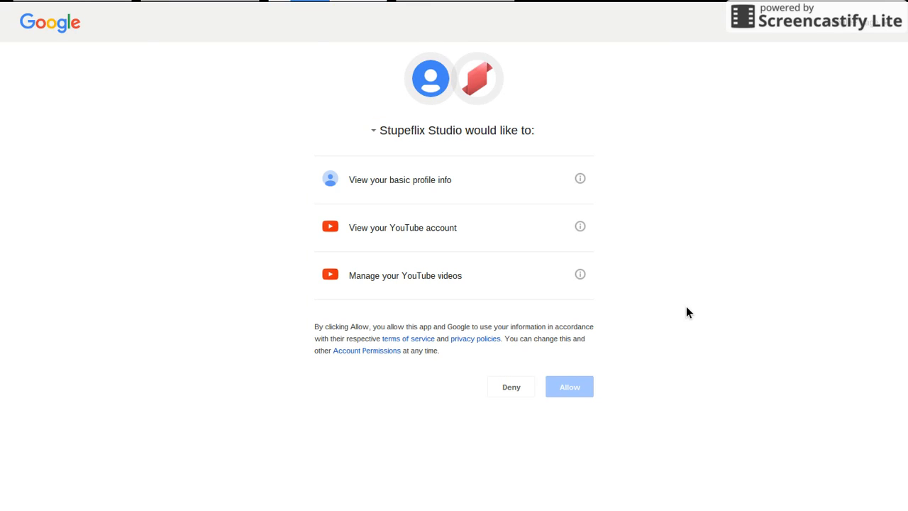
{"action": "mouse_move", "coordinate": [664, 351]}
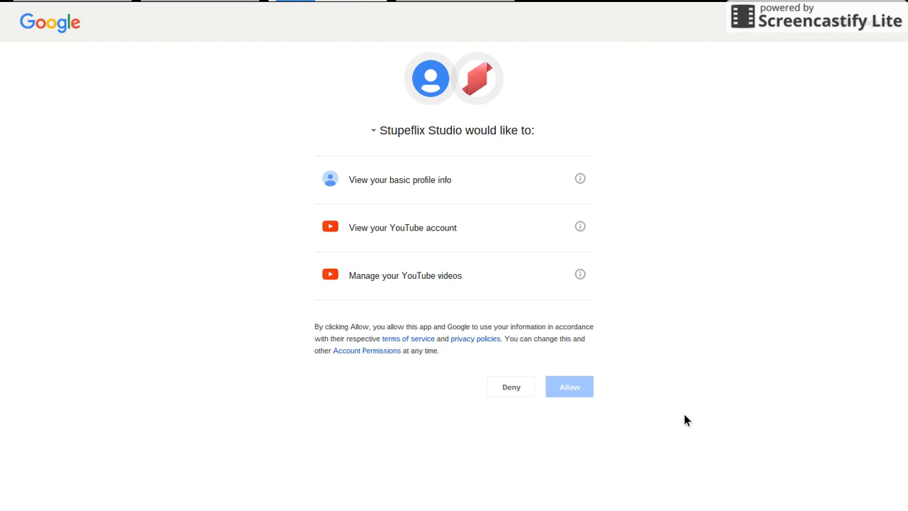
Allow Stupeflix Studio to view and manage the YouTube account and videos.
{"action": "left_click", "coordinate": [569, 386]}
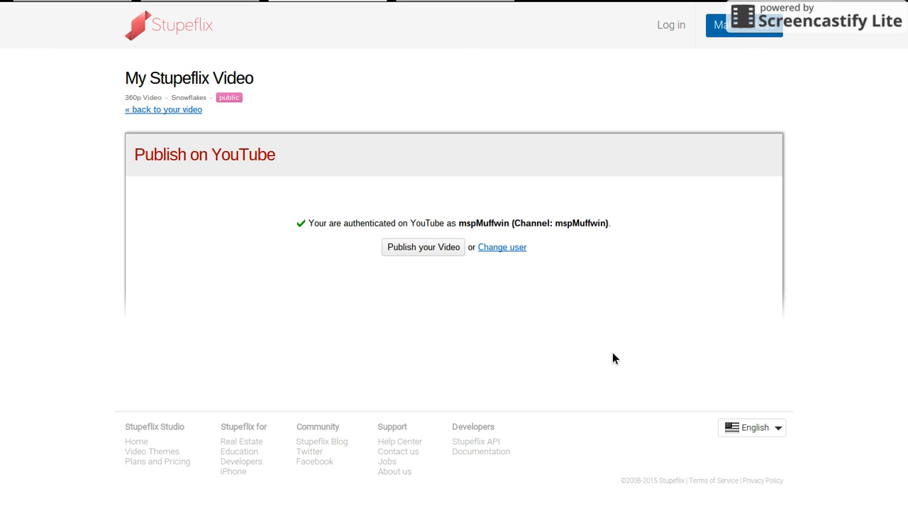
{"action": "mouse_move", "coordinate": [453, 6]}
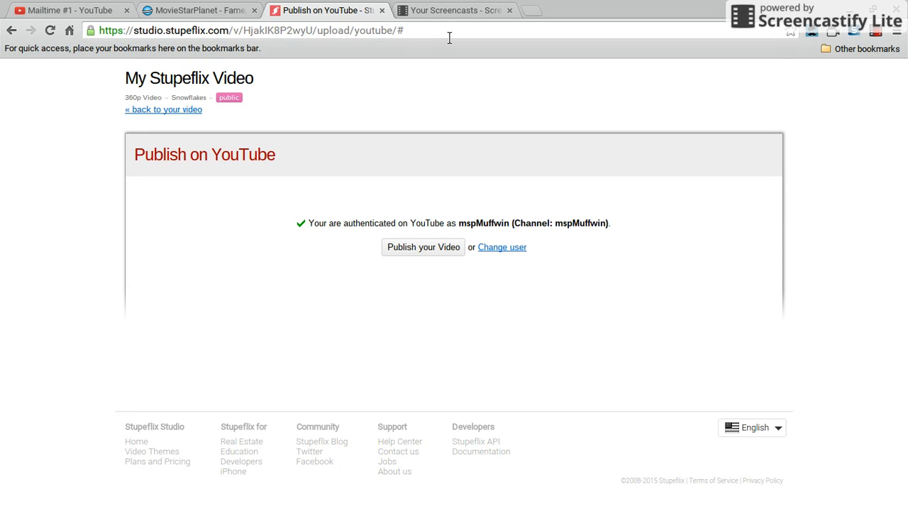
Rename the video from 'My Stupeflix Video' to 'Youtube', then switch to MovieStarPlanet.
{"action": "scroll", "scroll_direction": "up", "scroll_amount": 3}
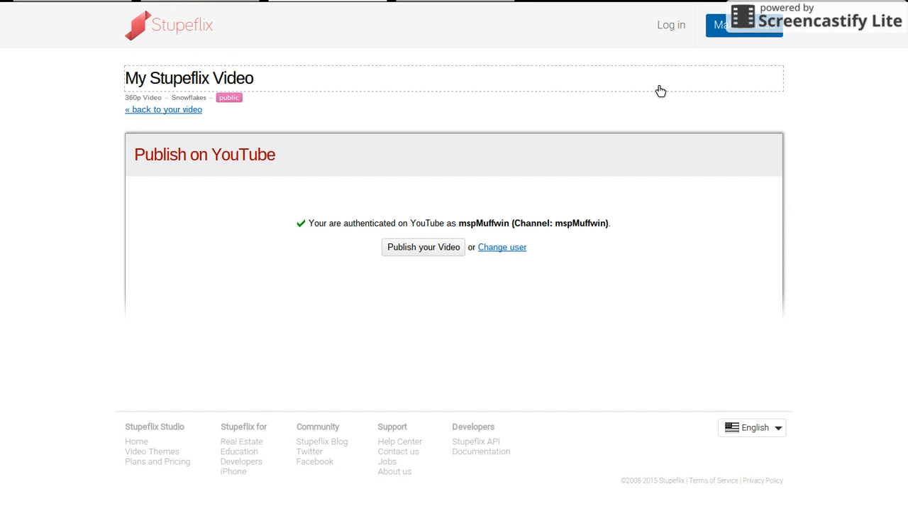
{"action": "mouse_move", "coordinate": [278, 85]}
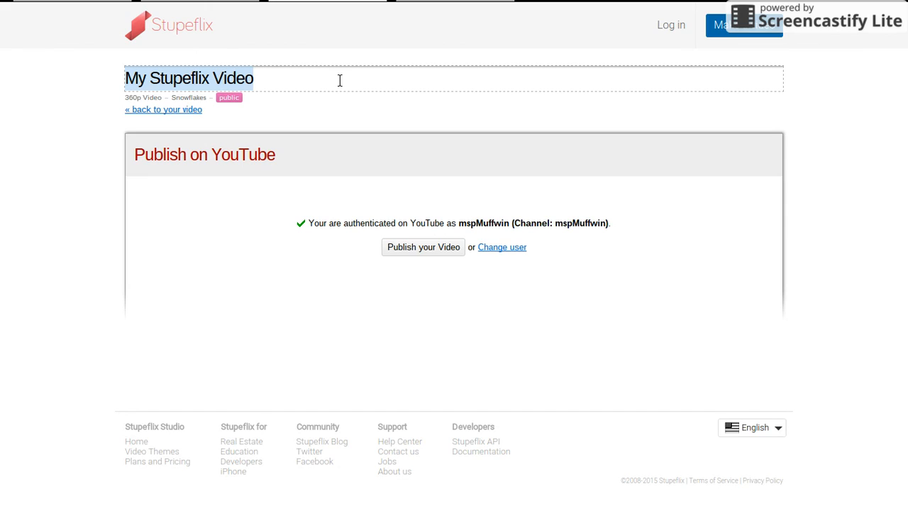
{"action": "type", "text": "Hye"}
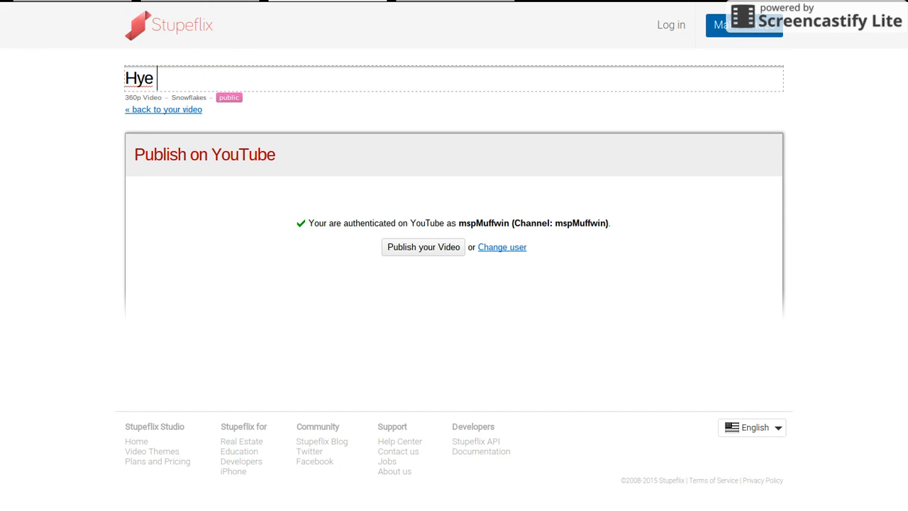
{"action": "type", "text": "Yo"}
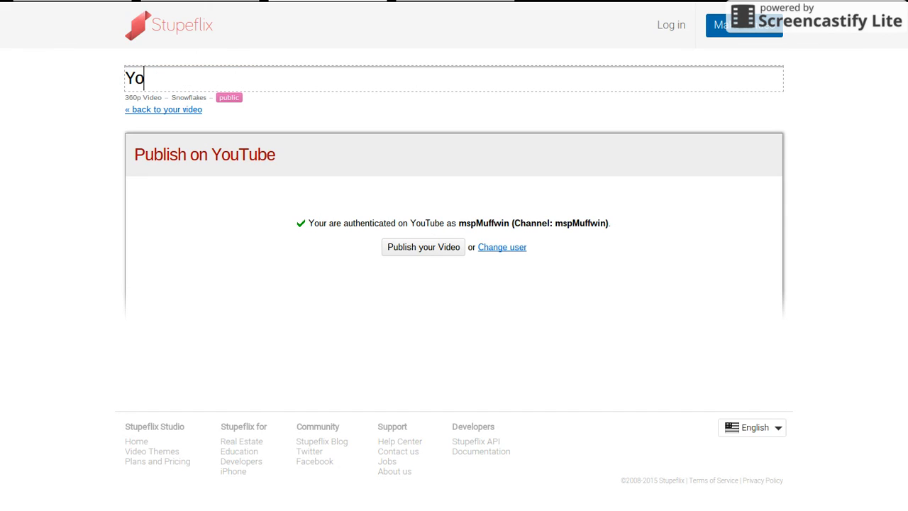
{"action": "type", "text": "utuve"}
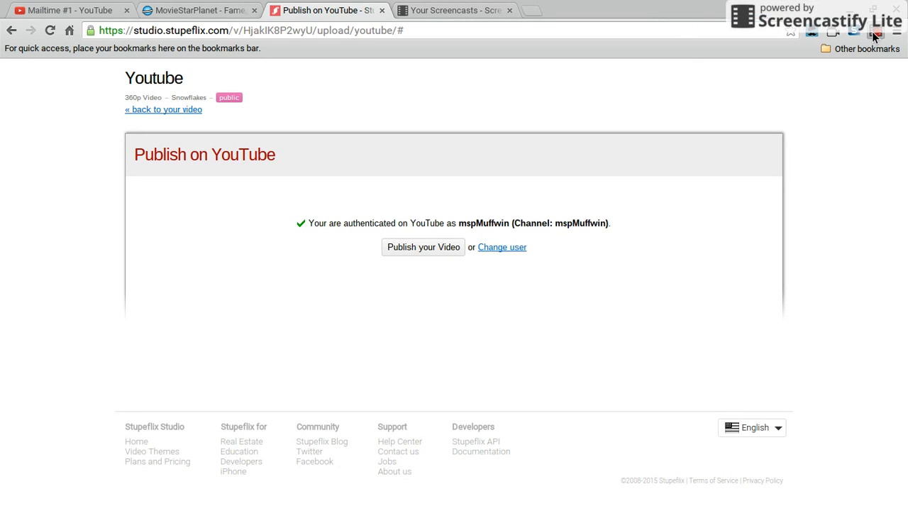
{"action": "left_click", "coordinate": [199, 10]}
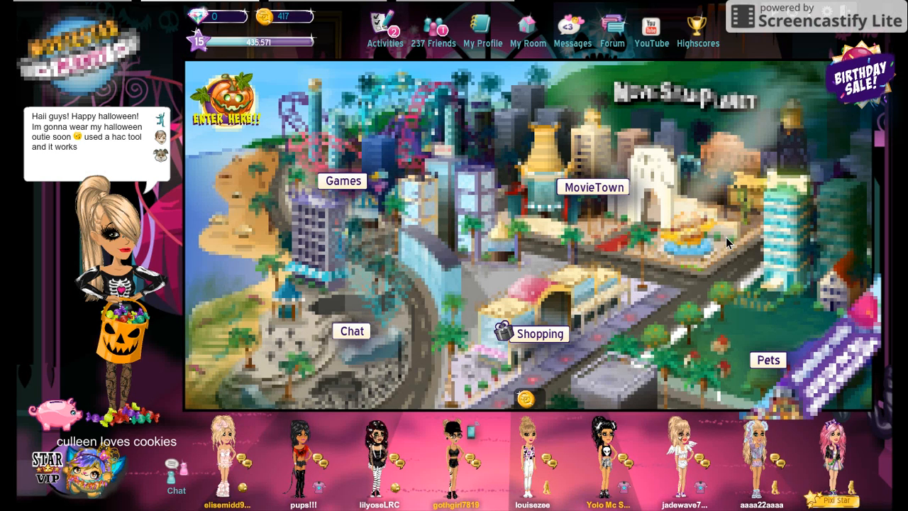